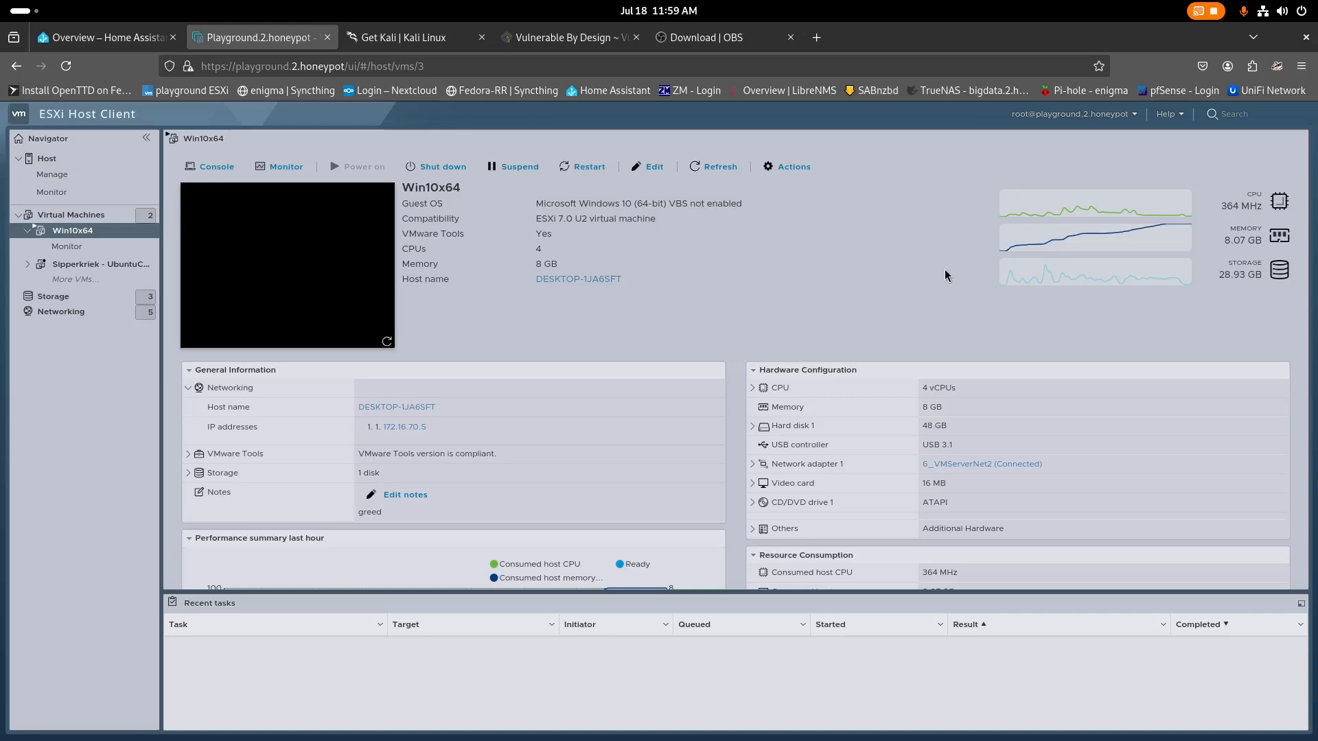
mouse_move(435, 165)
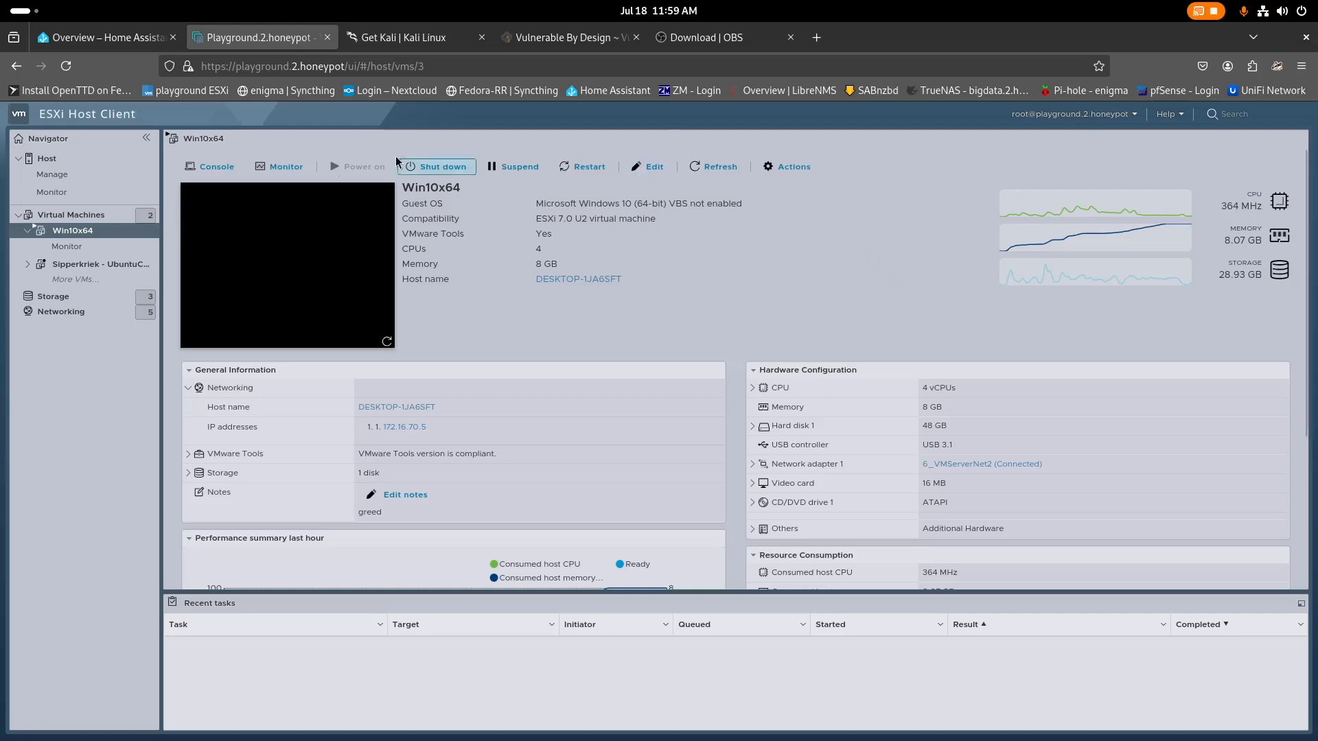
mouse_move(538, 321)
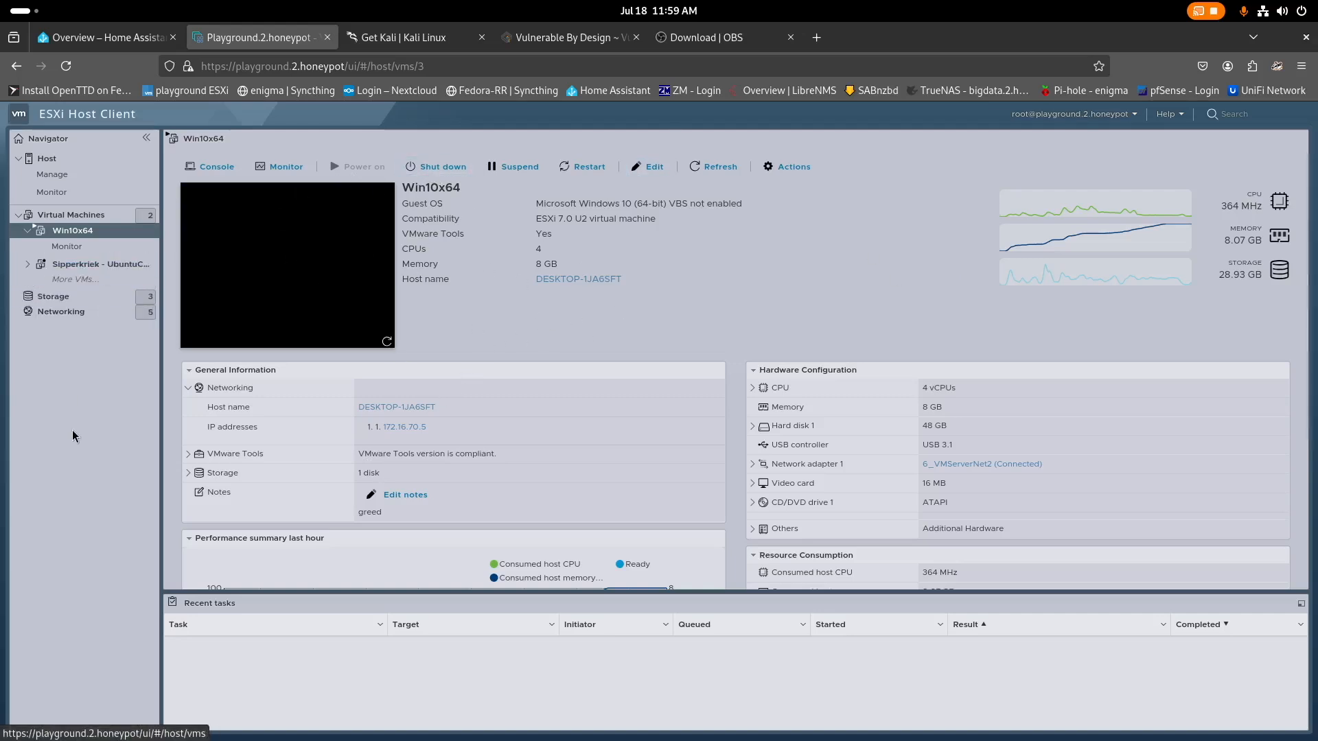
mouse_move(100, 430)
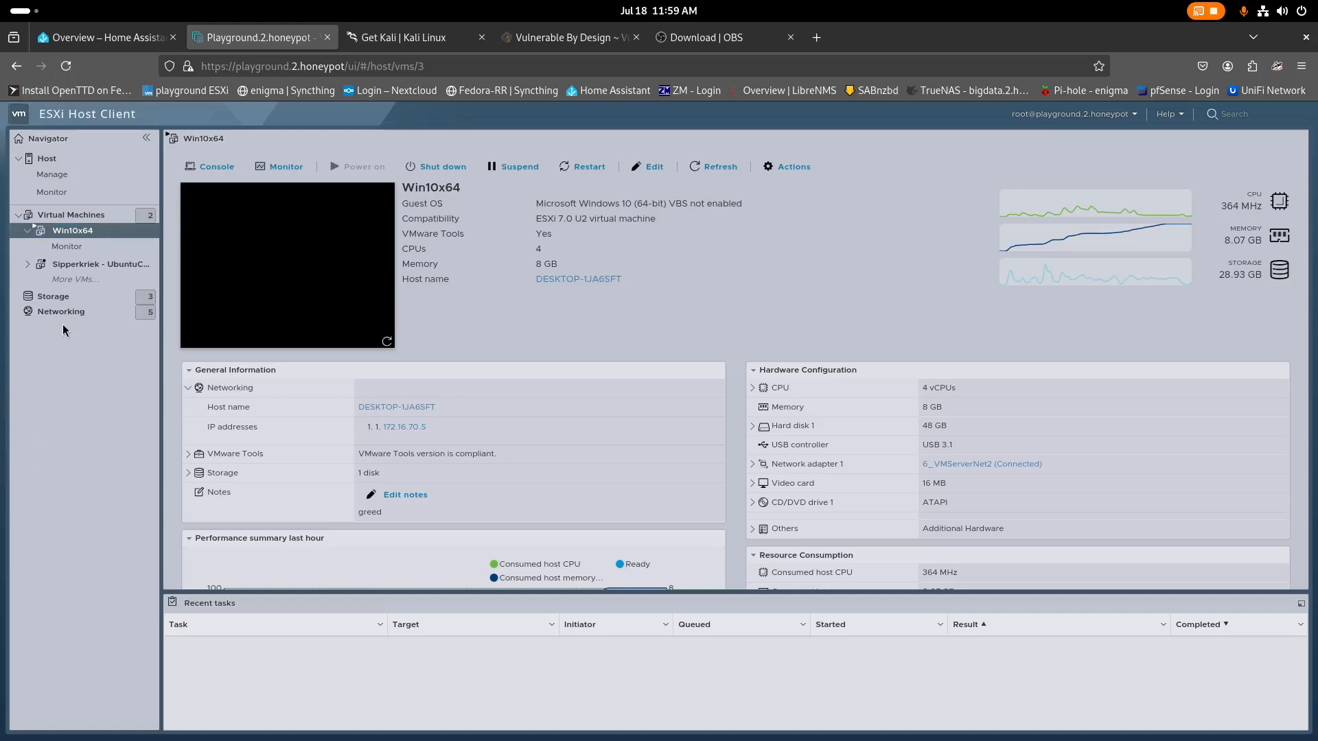
mouse_move(74, 449)
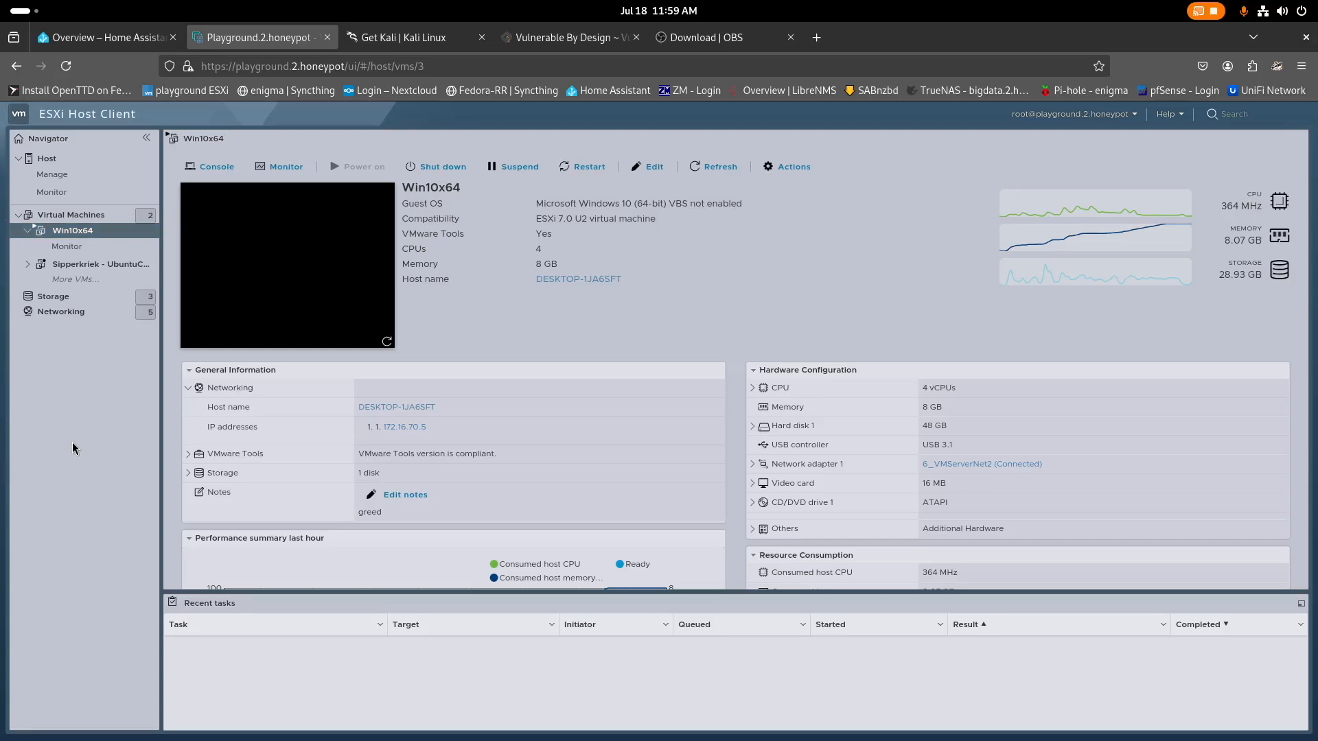
Switch from the Win10x64 summary to the 'Get Kali | Kali Linux' tab.
click(404, 37)
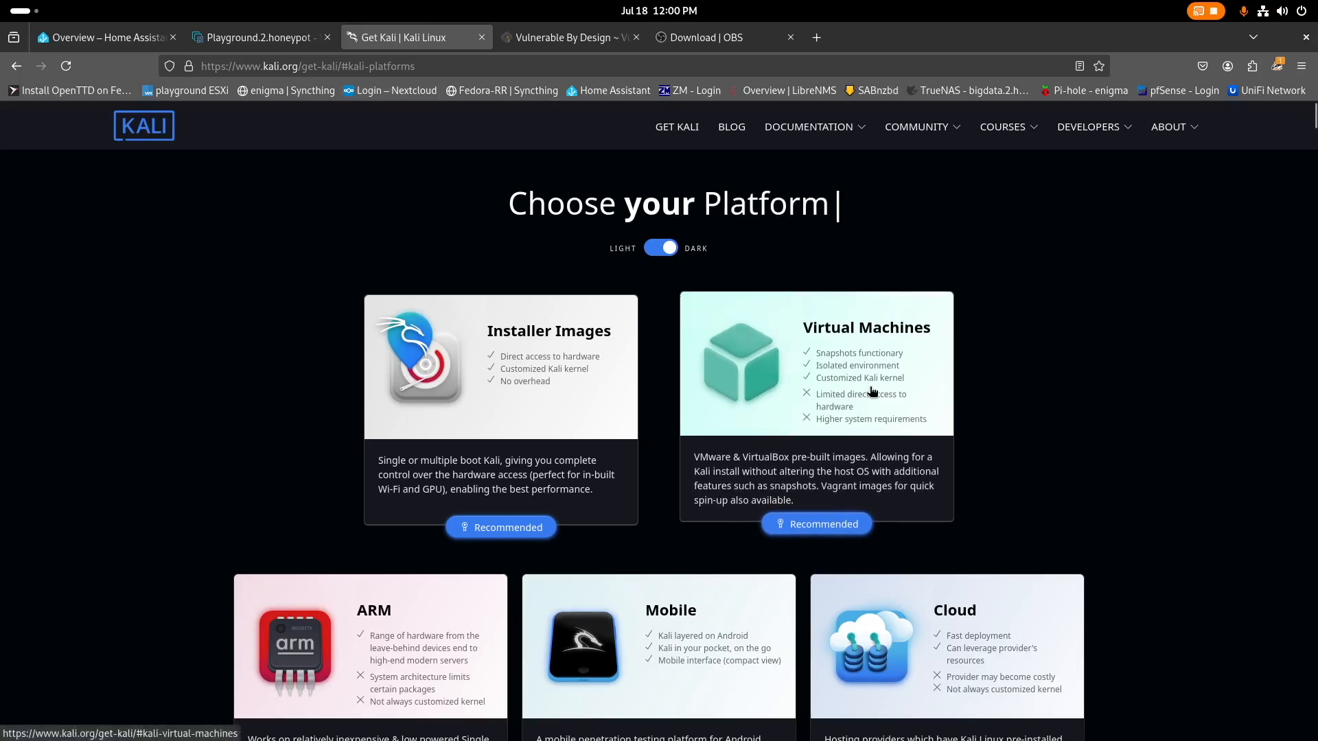
Glance at the Win10x64 overview, then browse the VulnHub vulnerable machines catalogue.
click(256, 37)
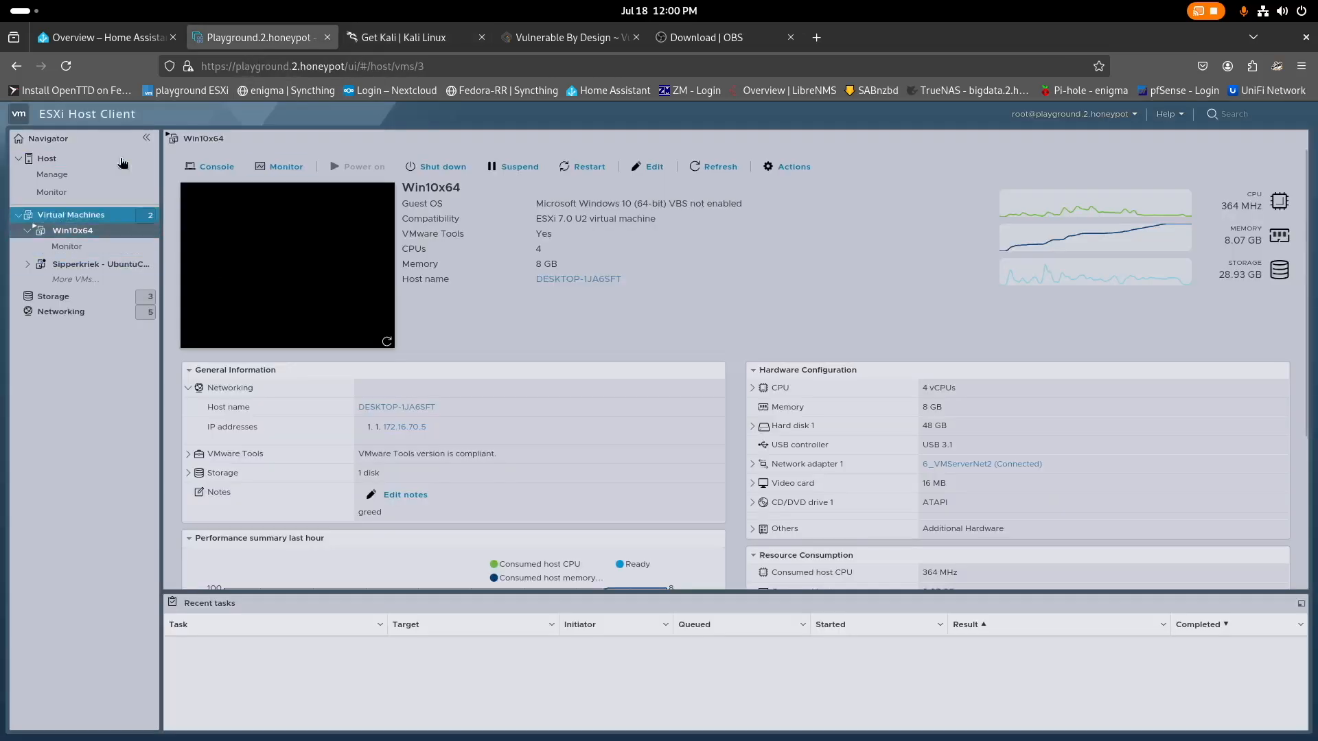
click(568, 37)
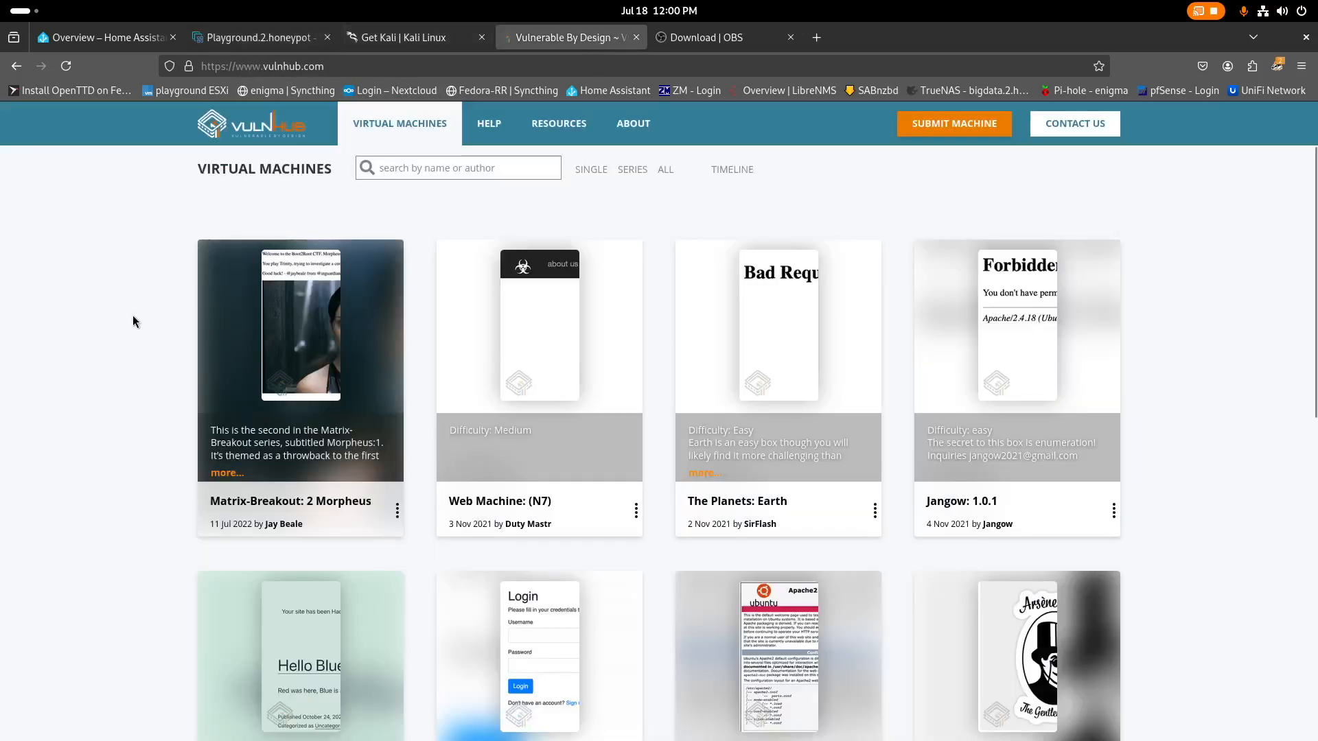
mouse_move(47, 273)
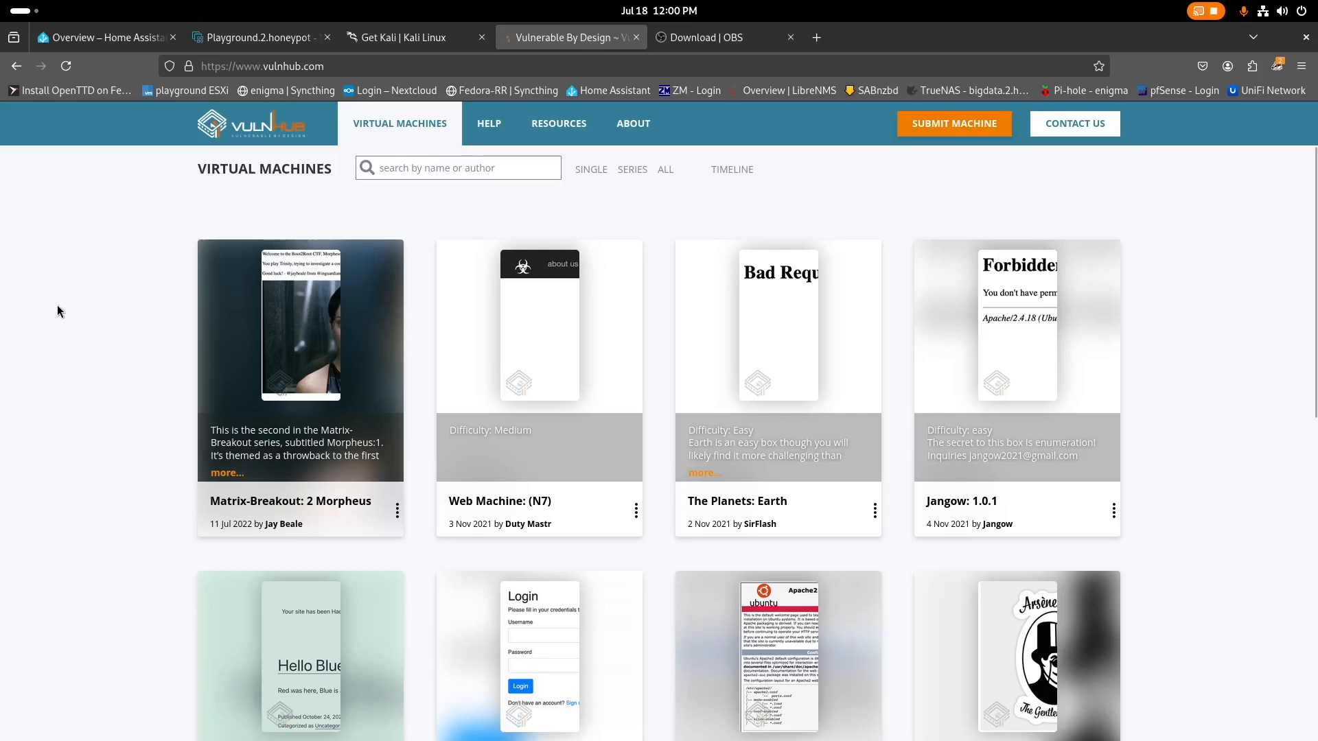
scroll(down, 3)
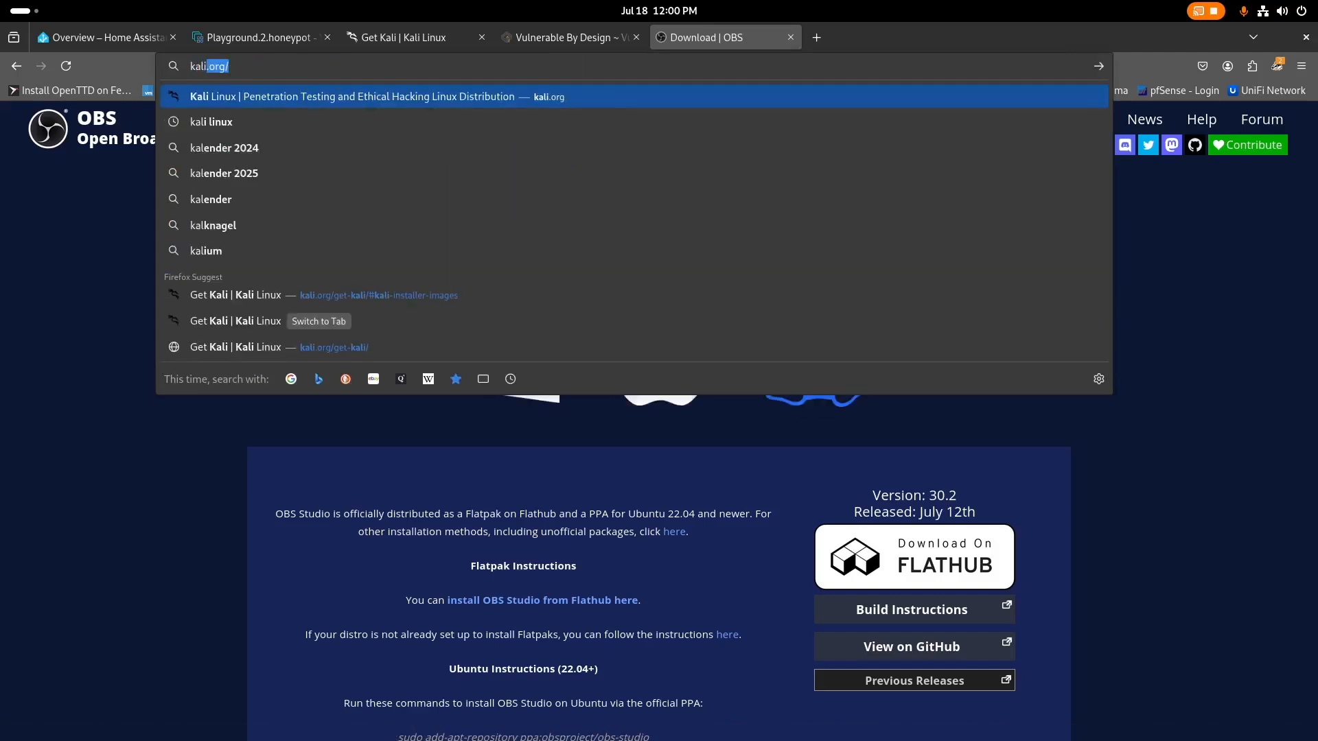
Search for 'kali linux' and open the Kali Tools result.
text(kali linux)
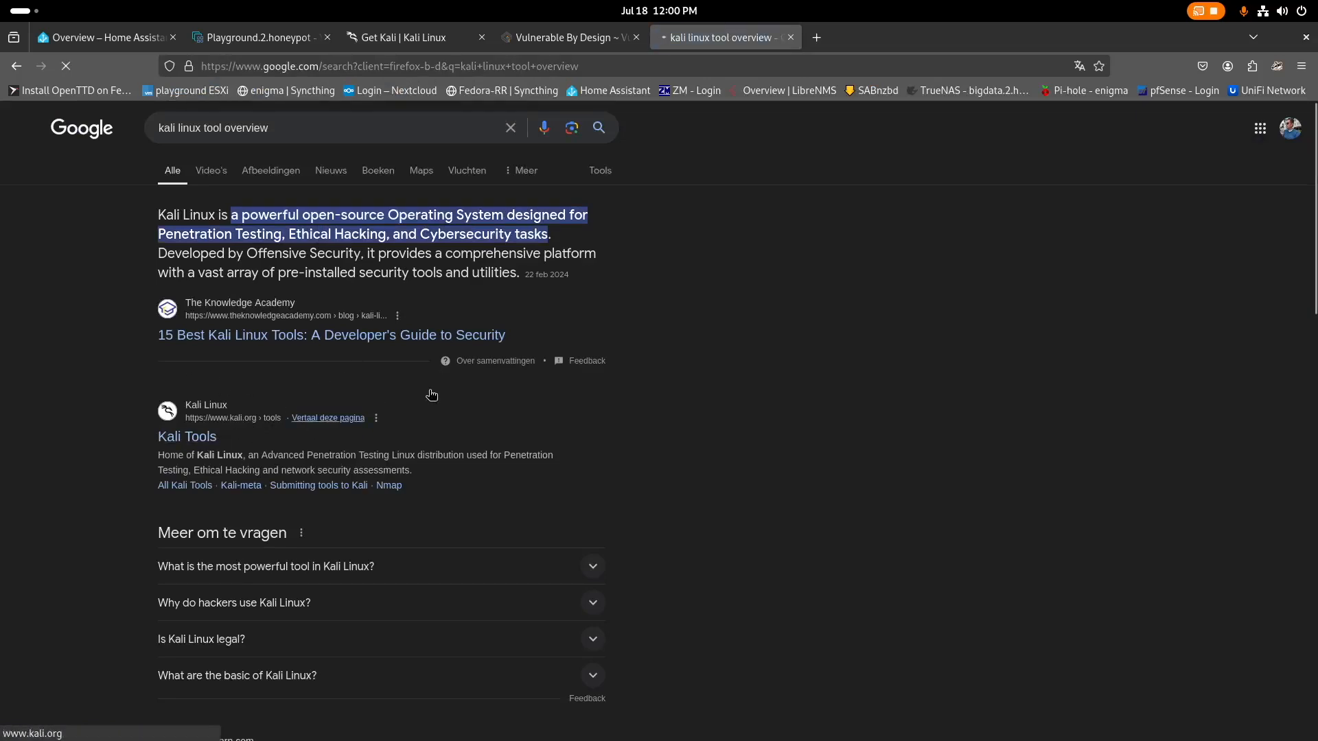
click(187, 437)
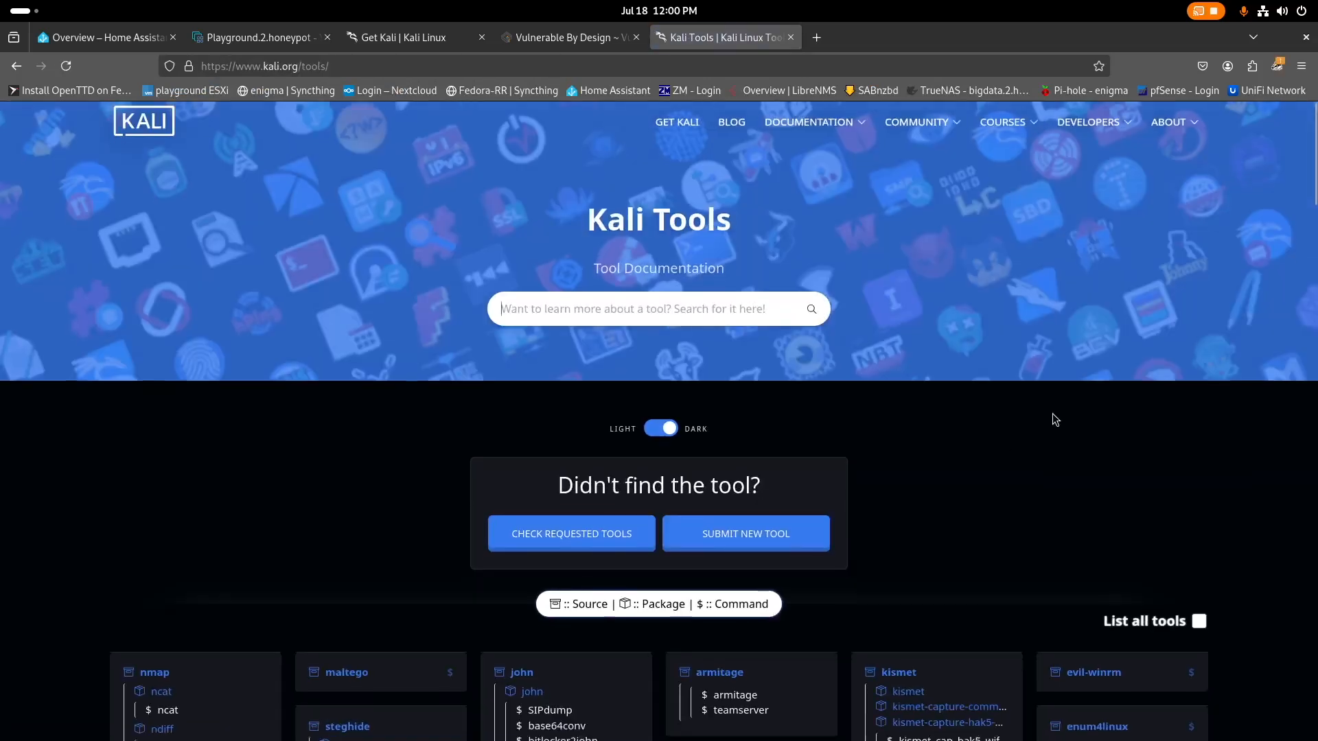
Scroll through the Kali Tools listing, then return to the ESXi Host Client tab.
scroll(down, 3)
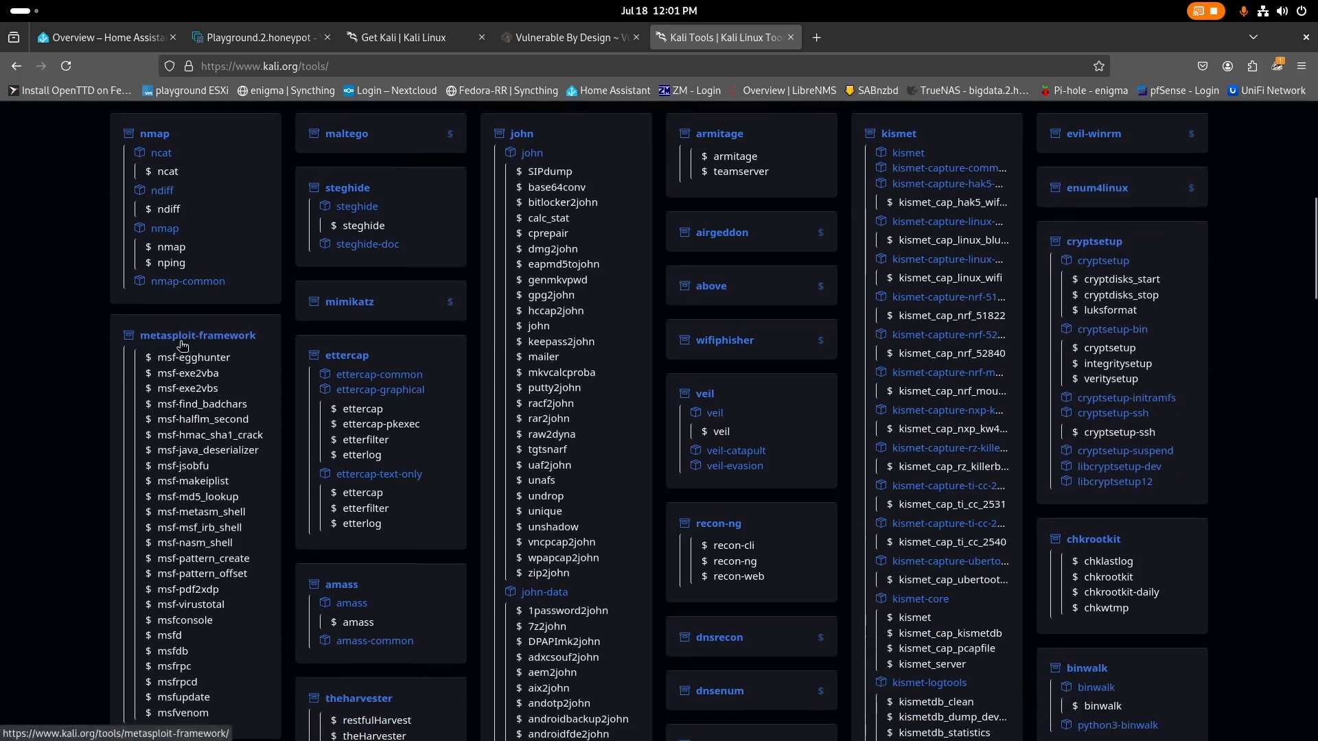
mouse_move(173, 325)
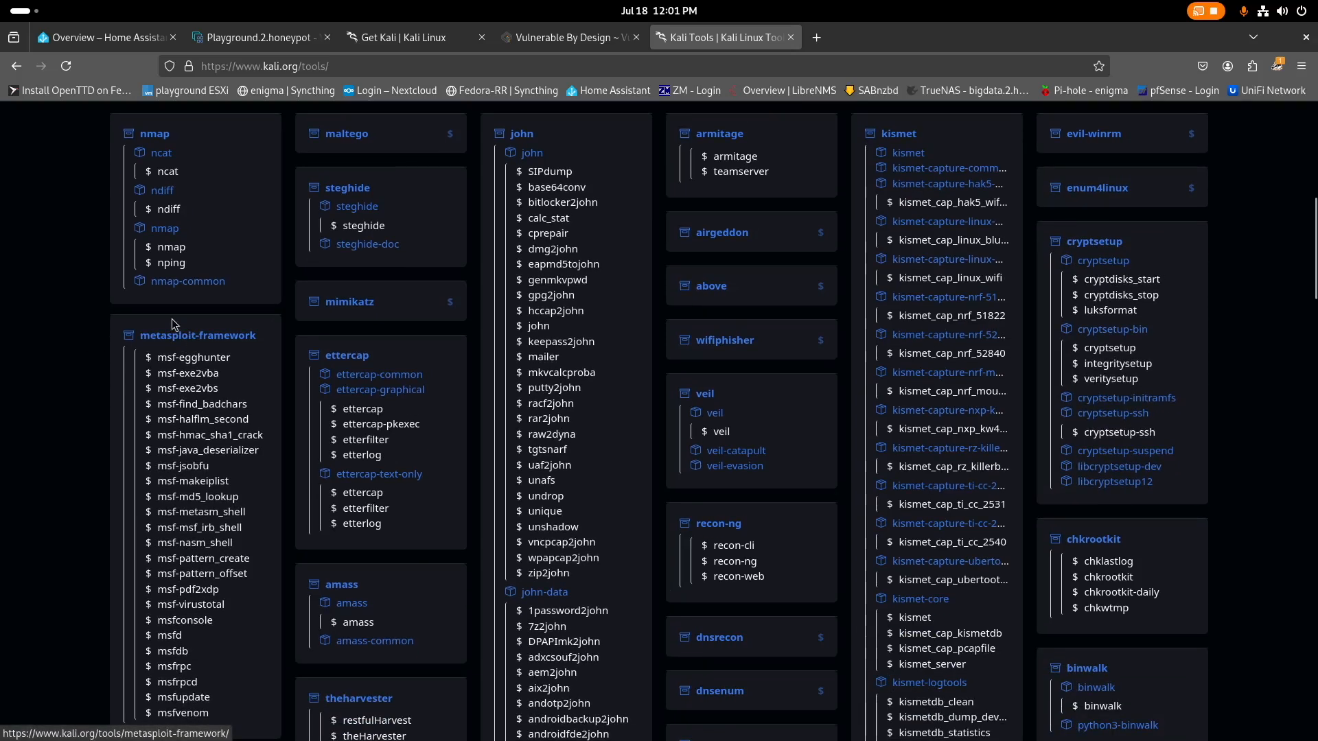
mouse_move(208, 339)
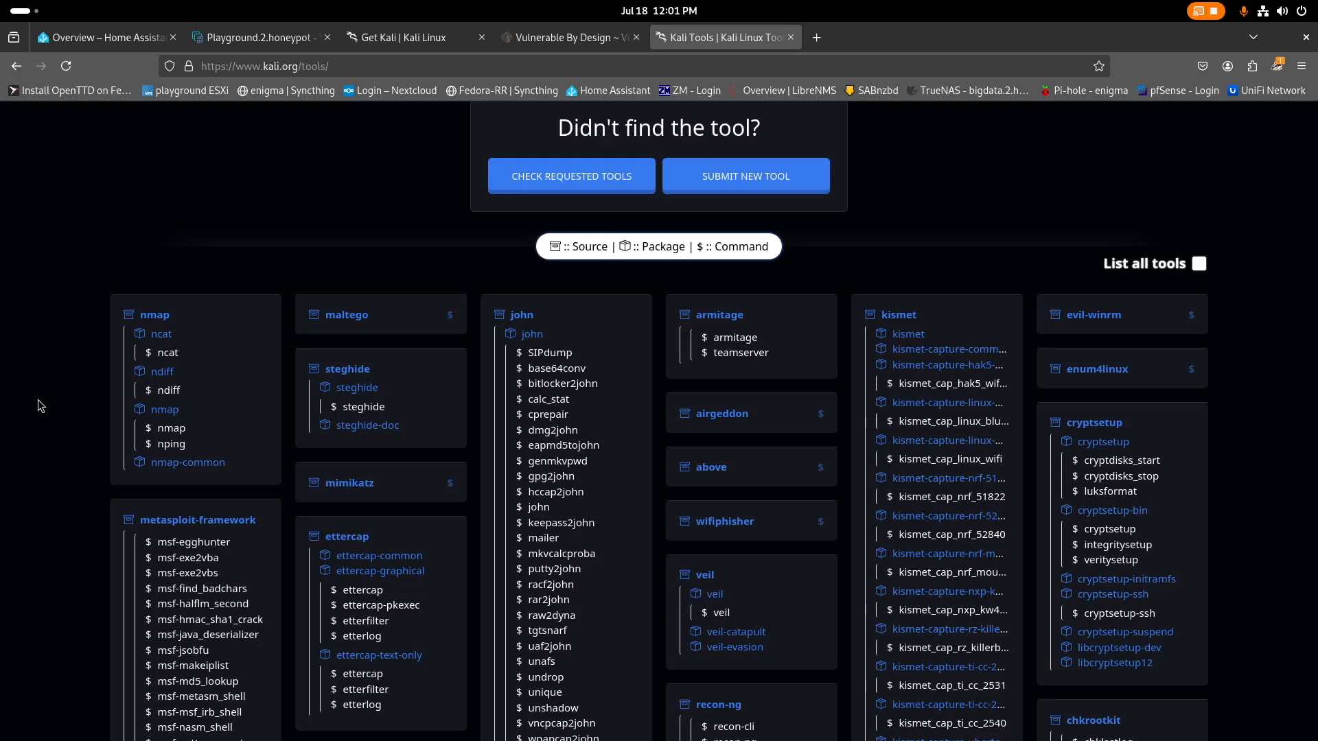
scroll(down, 3)
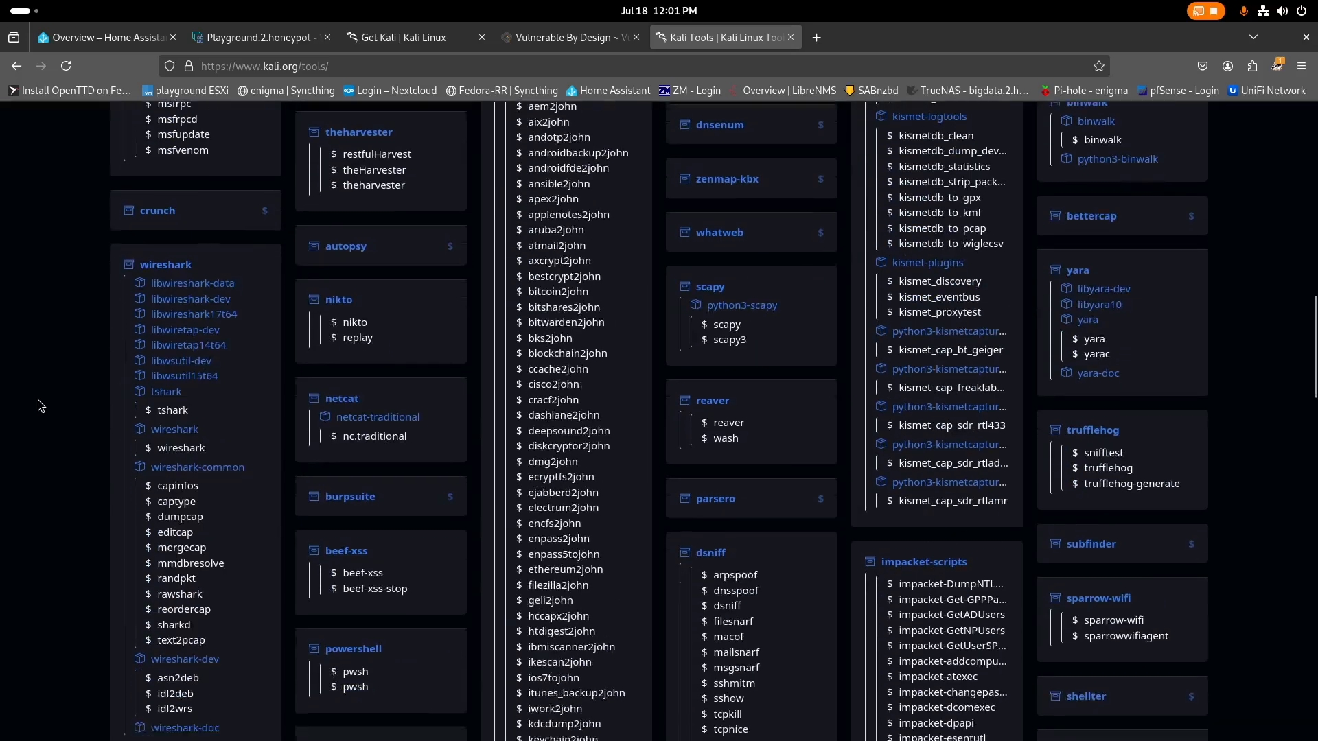
scroll(down, 3)
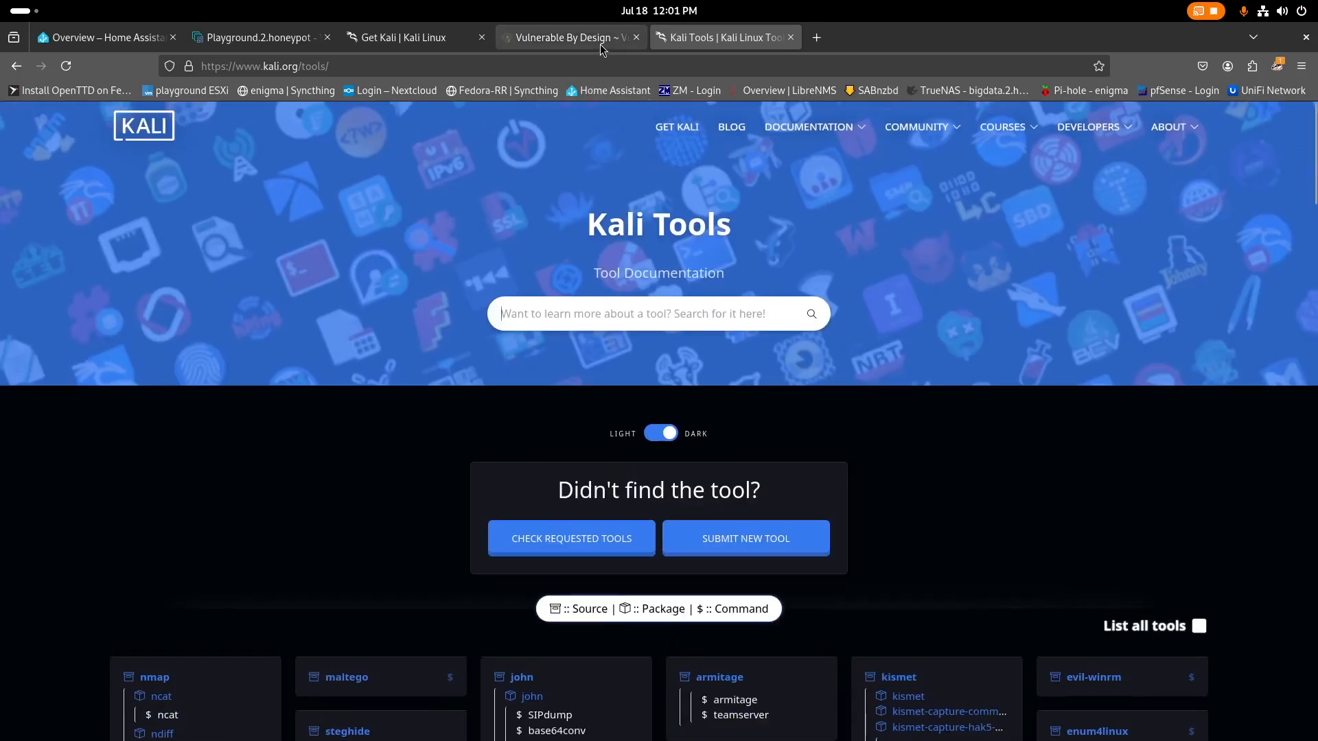
click(261, 37)
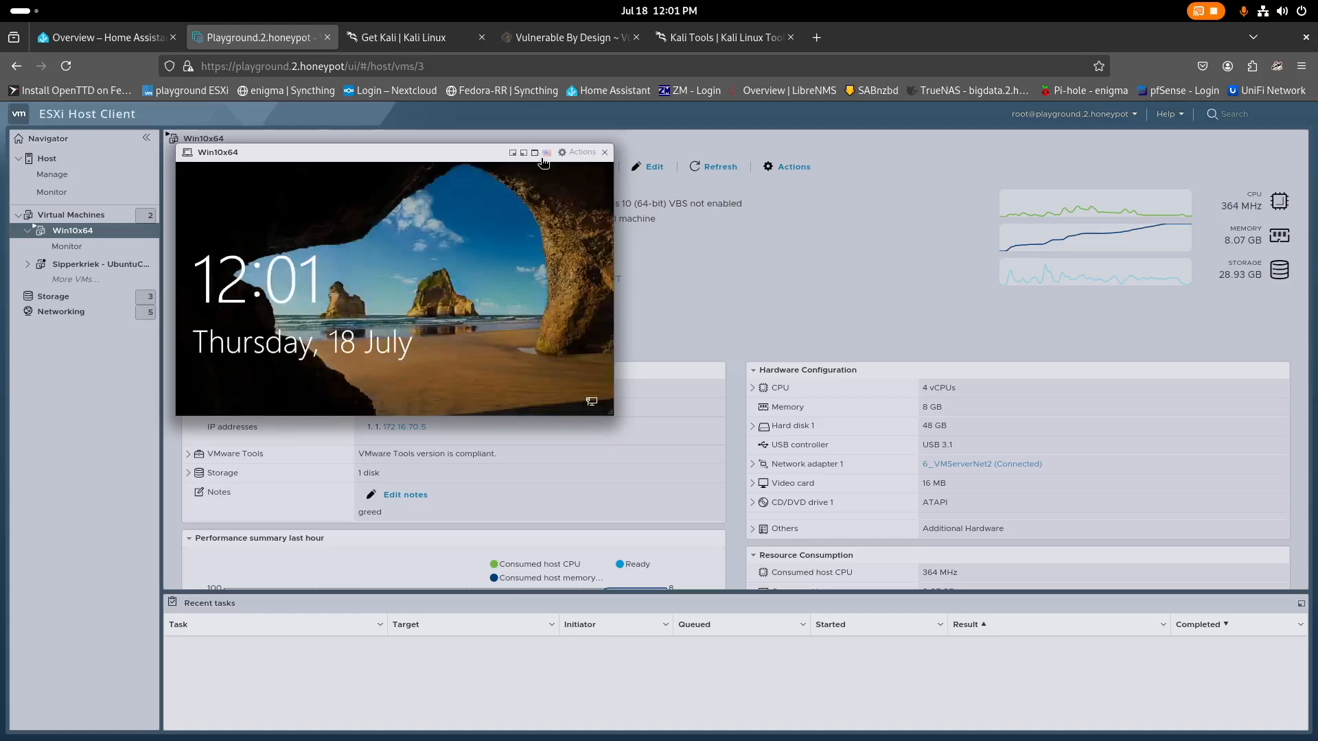
Expand the Win10x64 VM console to full screen.
click(546, 153)
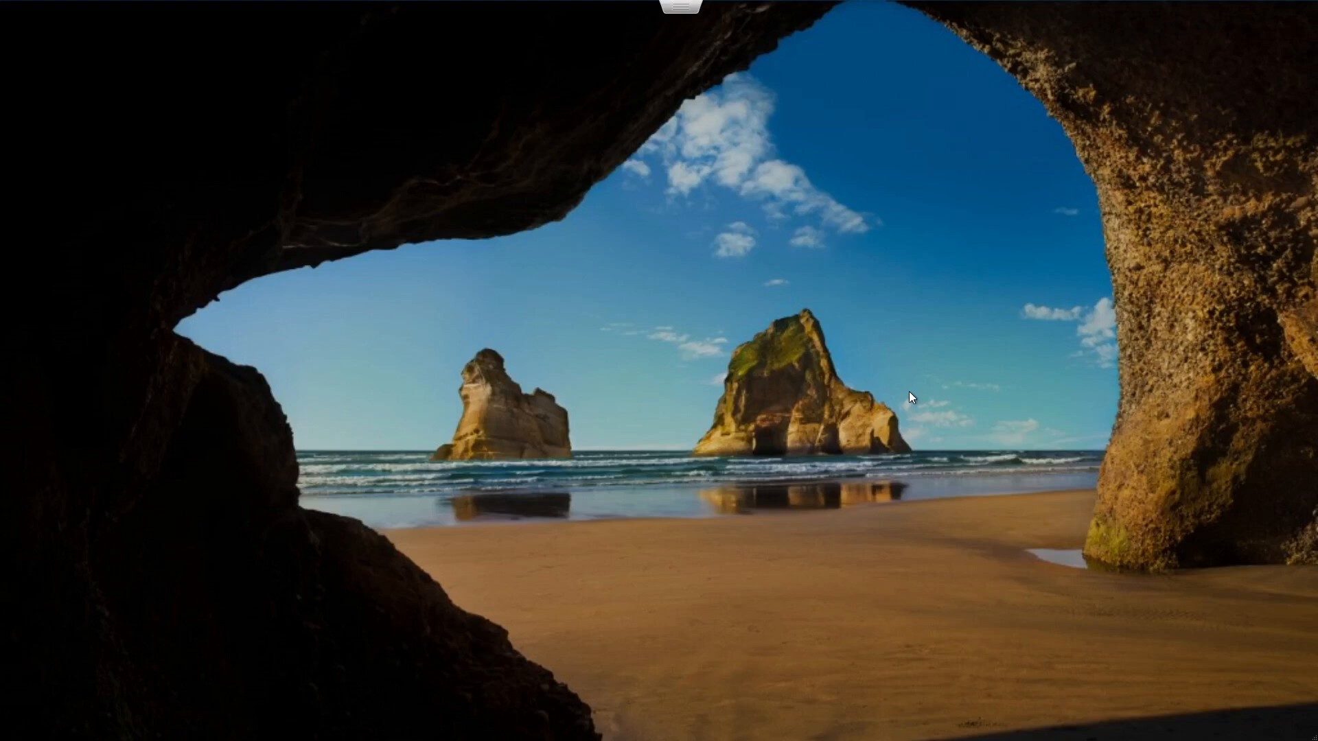
mouse_move(657, 26)
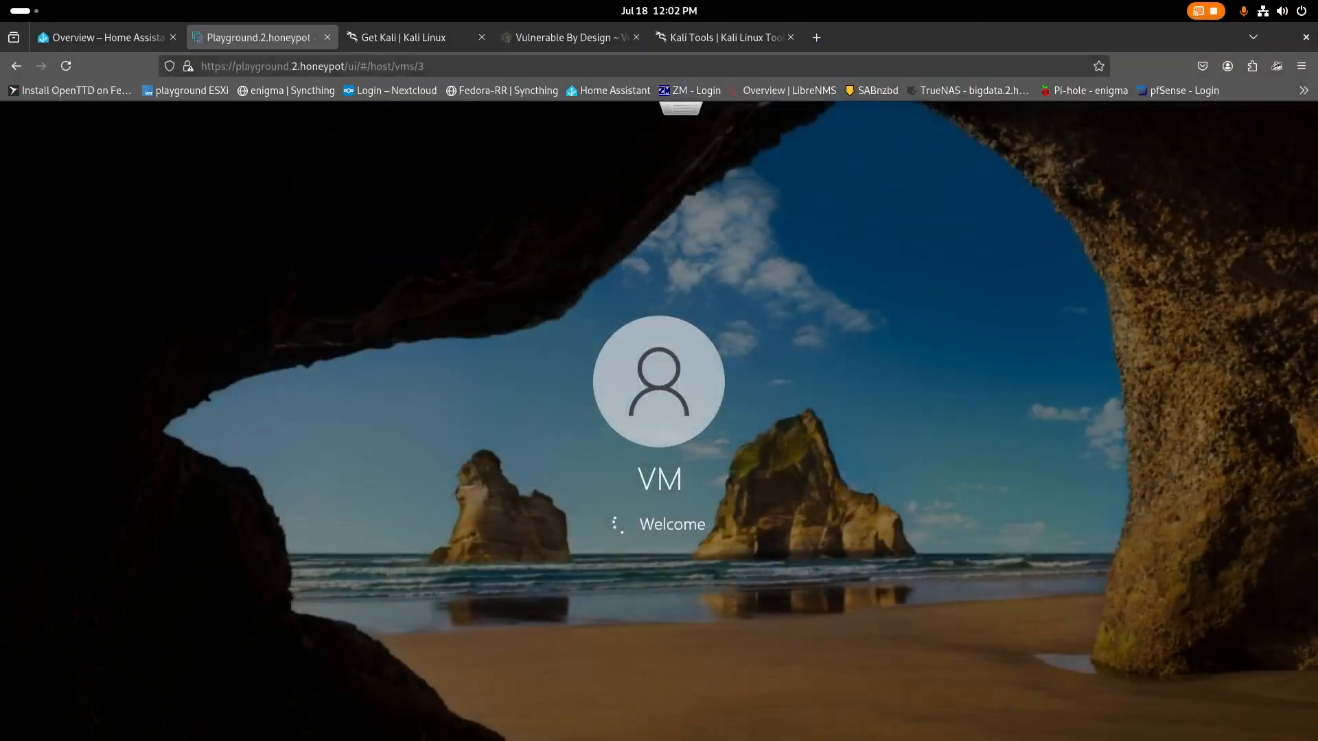
Exit the full-screen Win10x64 console and switch to the Get Kali tab.
click(578, 153)
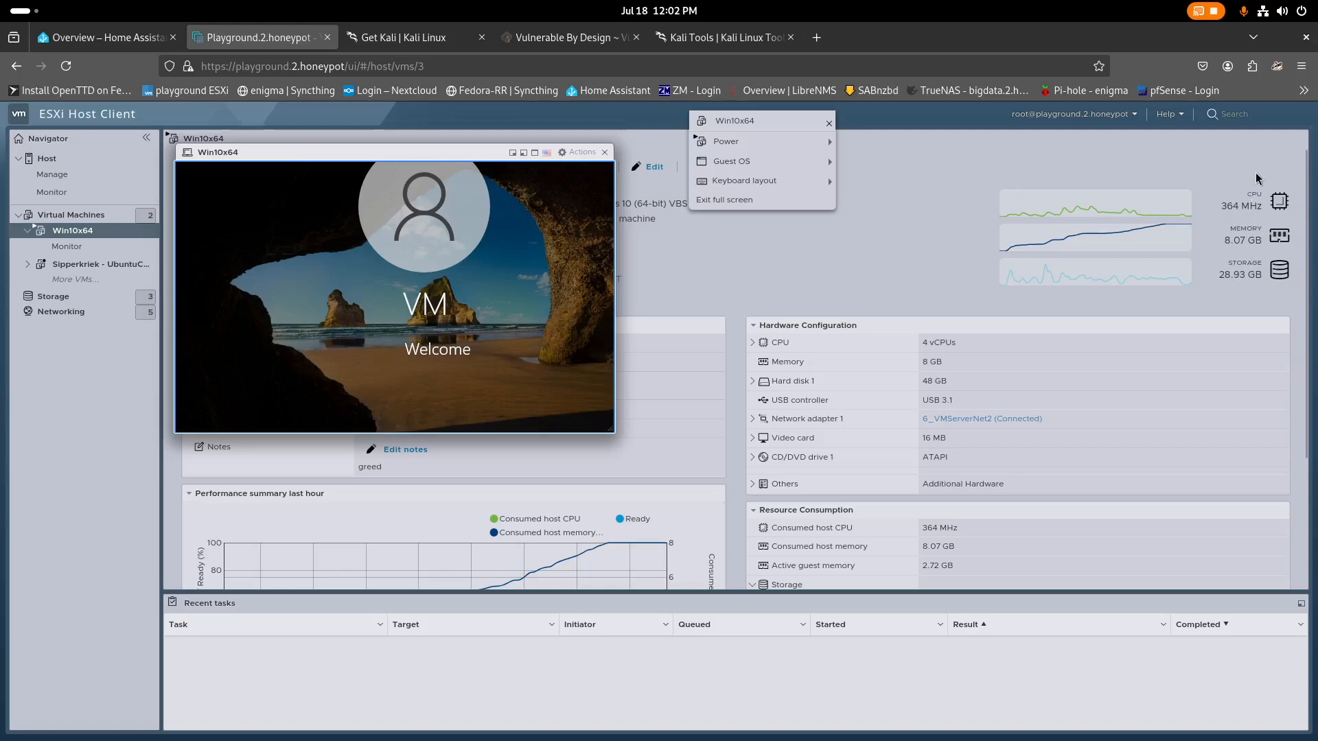
mouse_move(1227, 225)
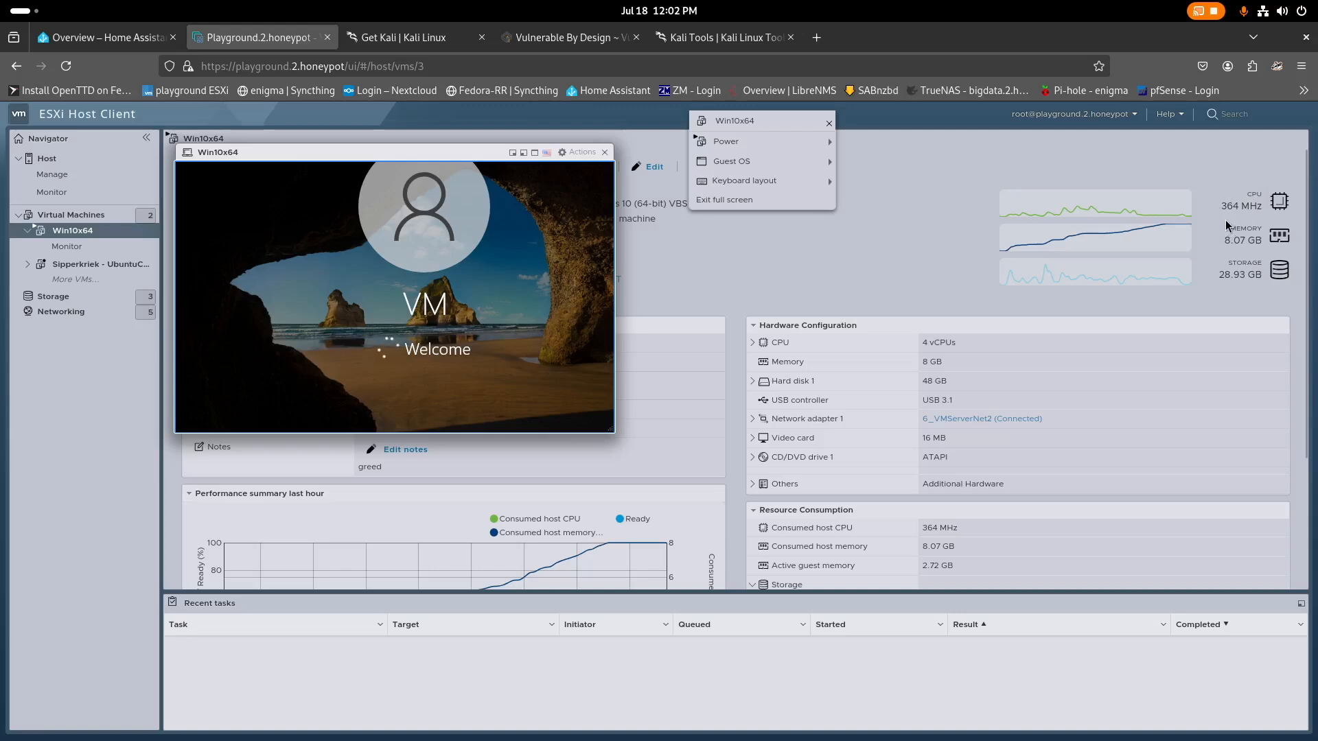
mouse_move(1239, 166)
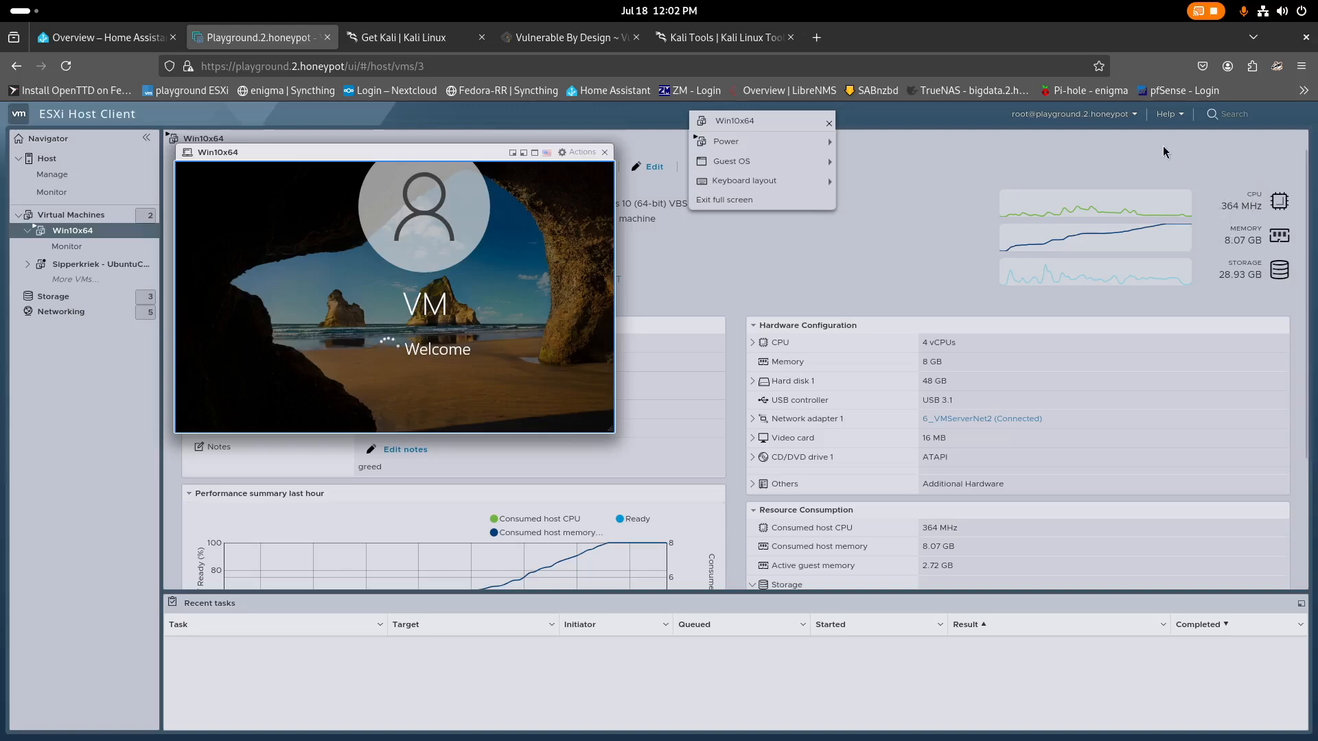
mouse_move(894, 280)
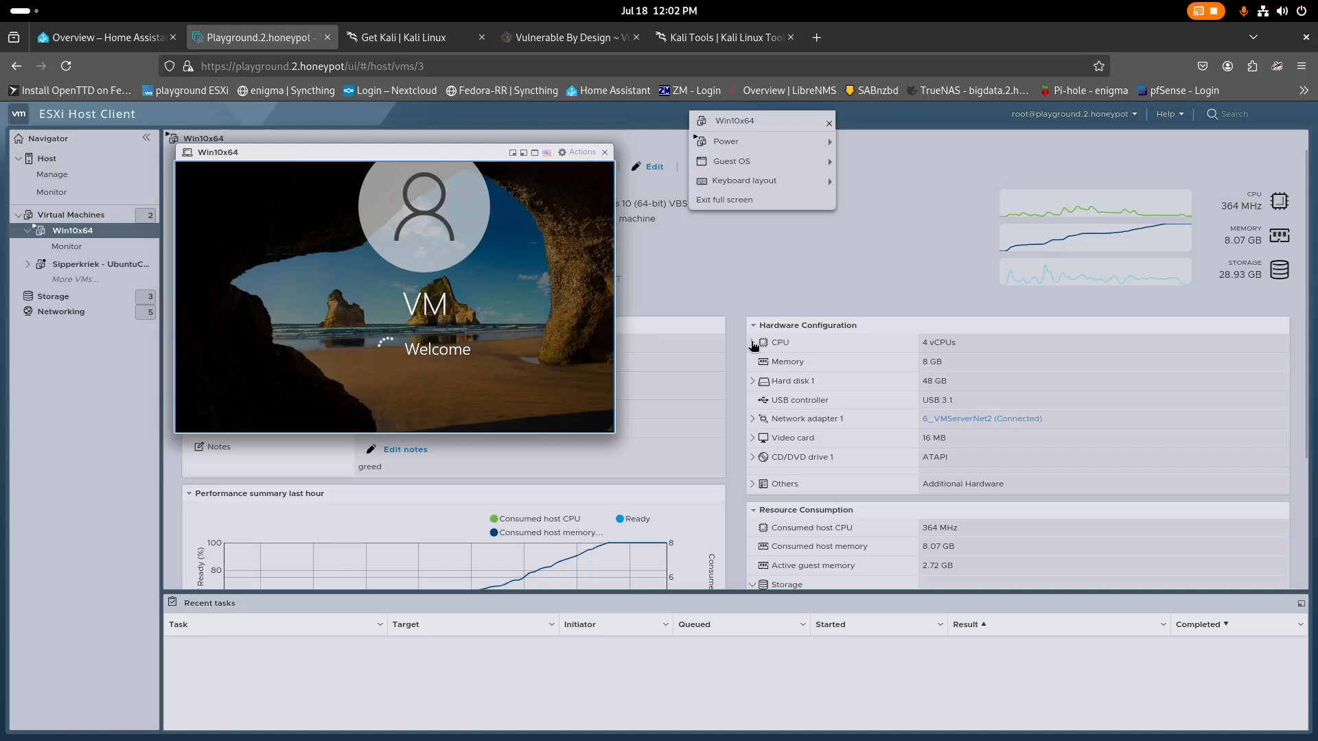
click(405, 37)
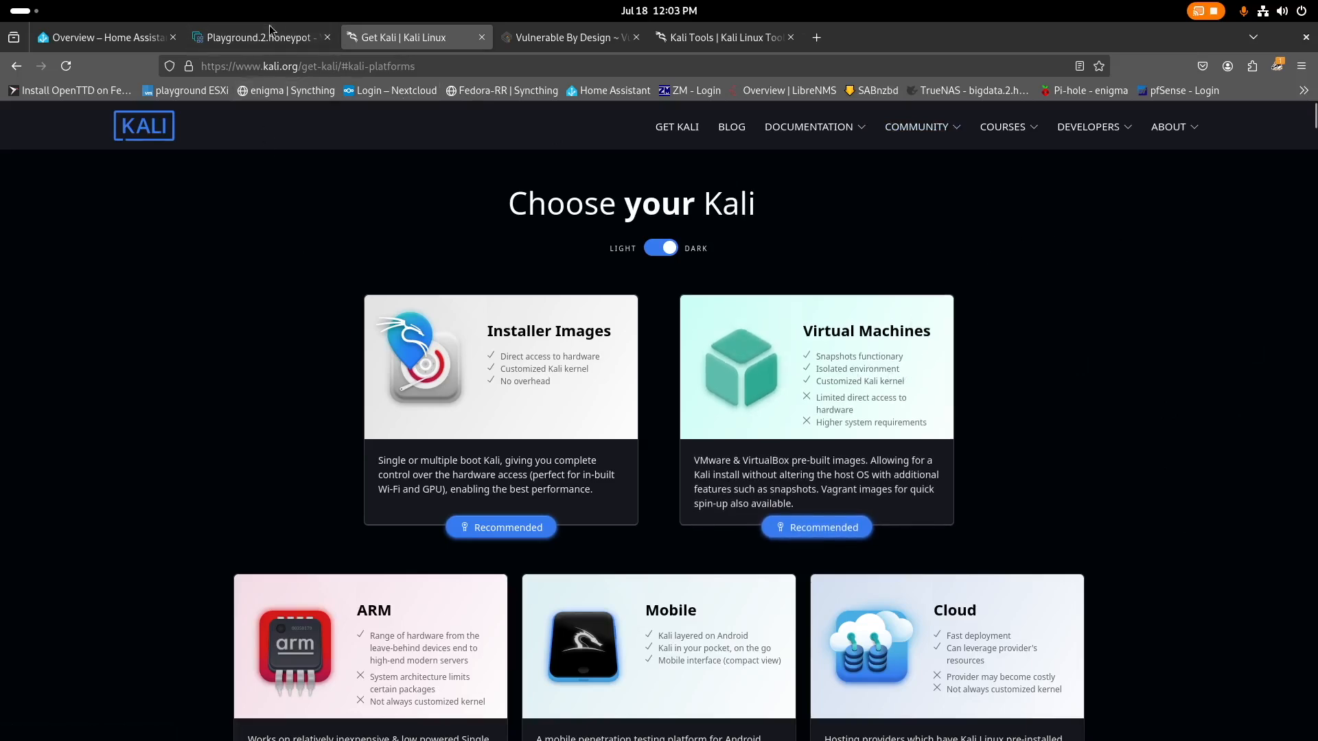
Check the Win10x64 console, then switch to the VulnHub machine list.
click(252, 37)
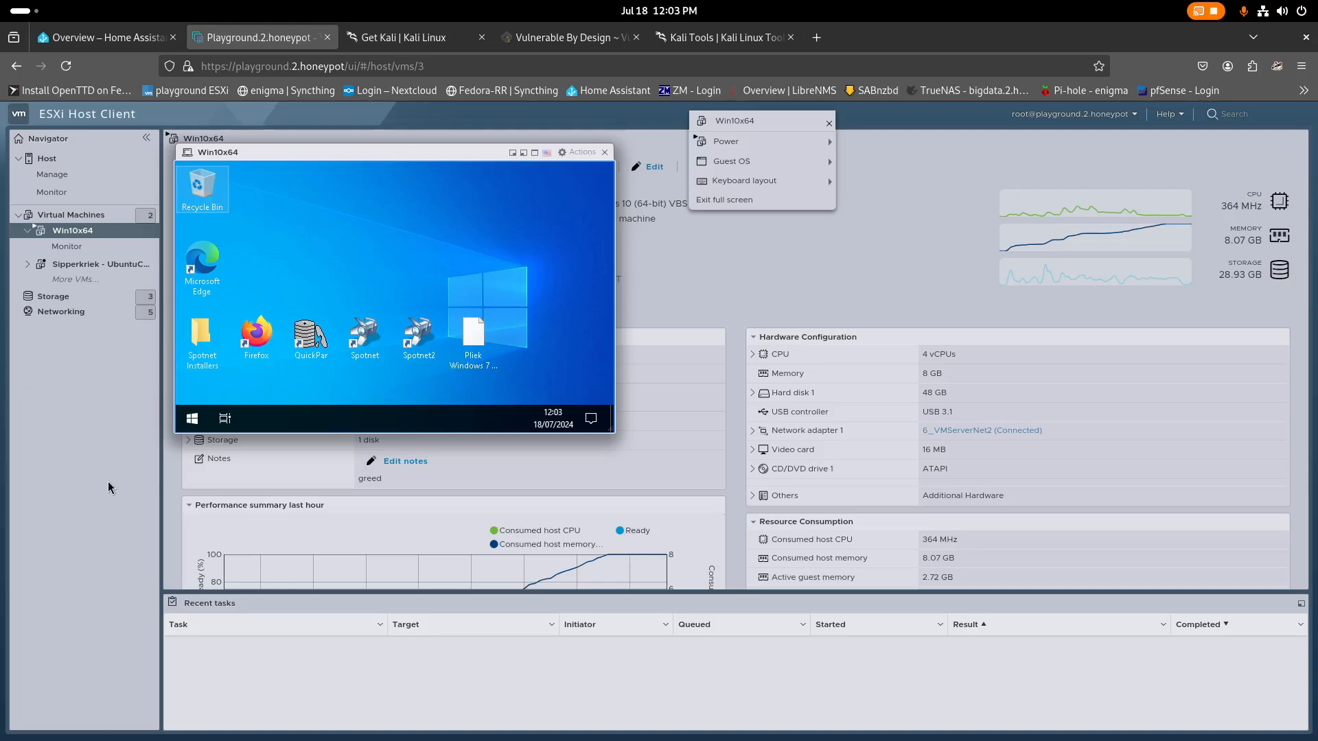
mouse_move(108, 486)
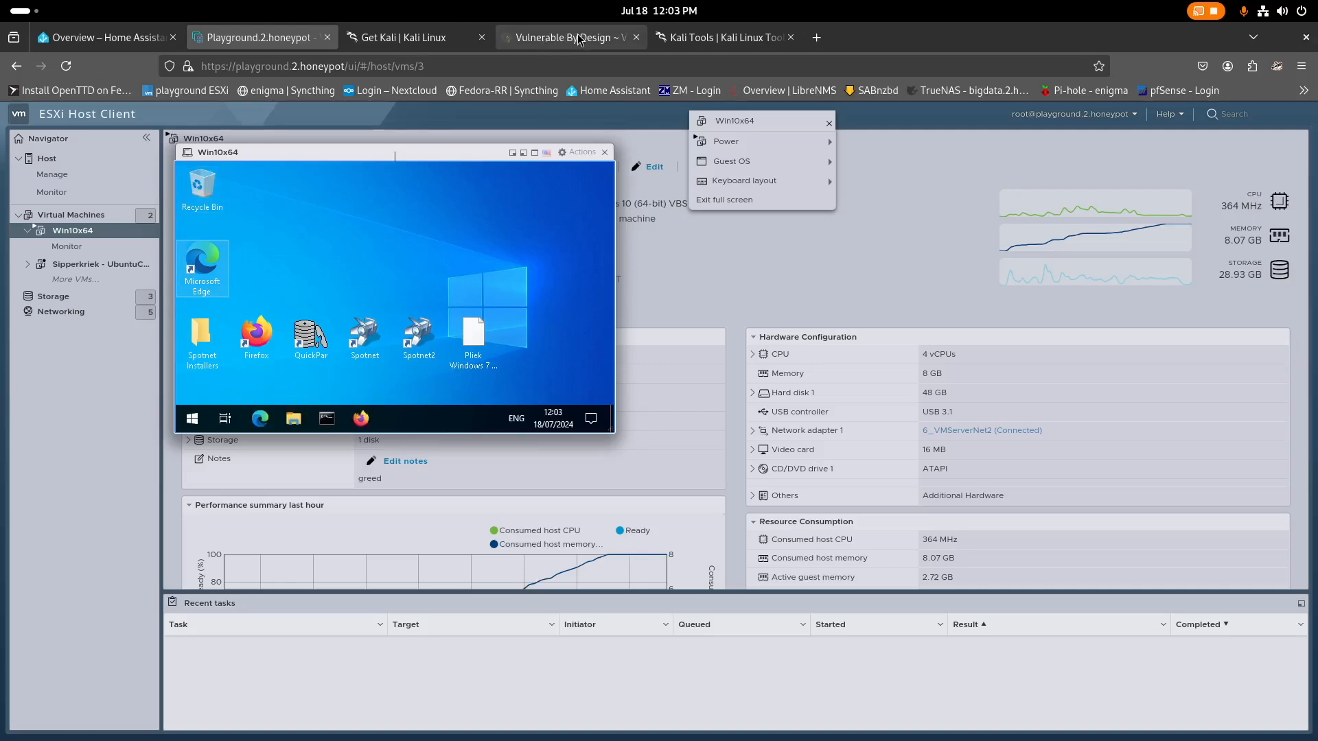
mouse_move(575, 37)
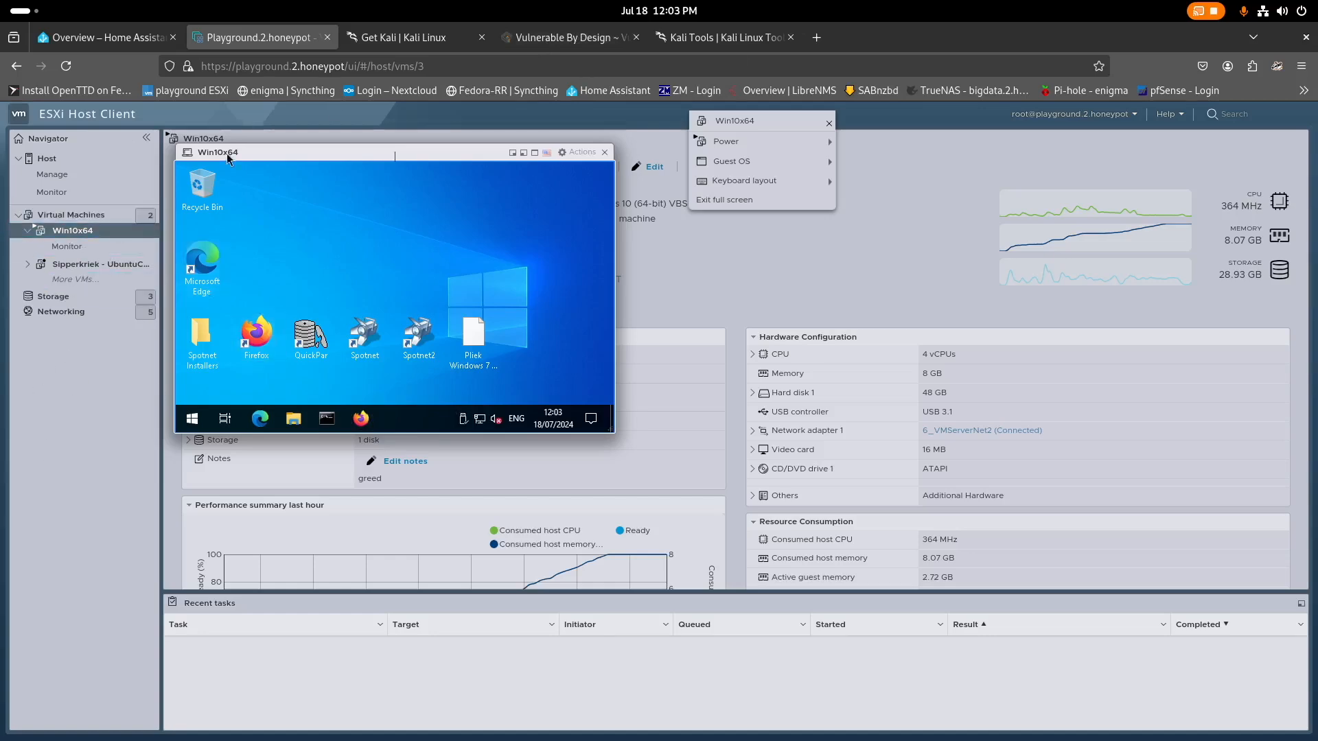
click(570, 37)
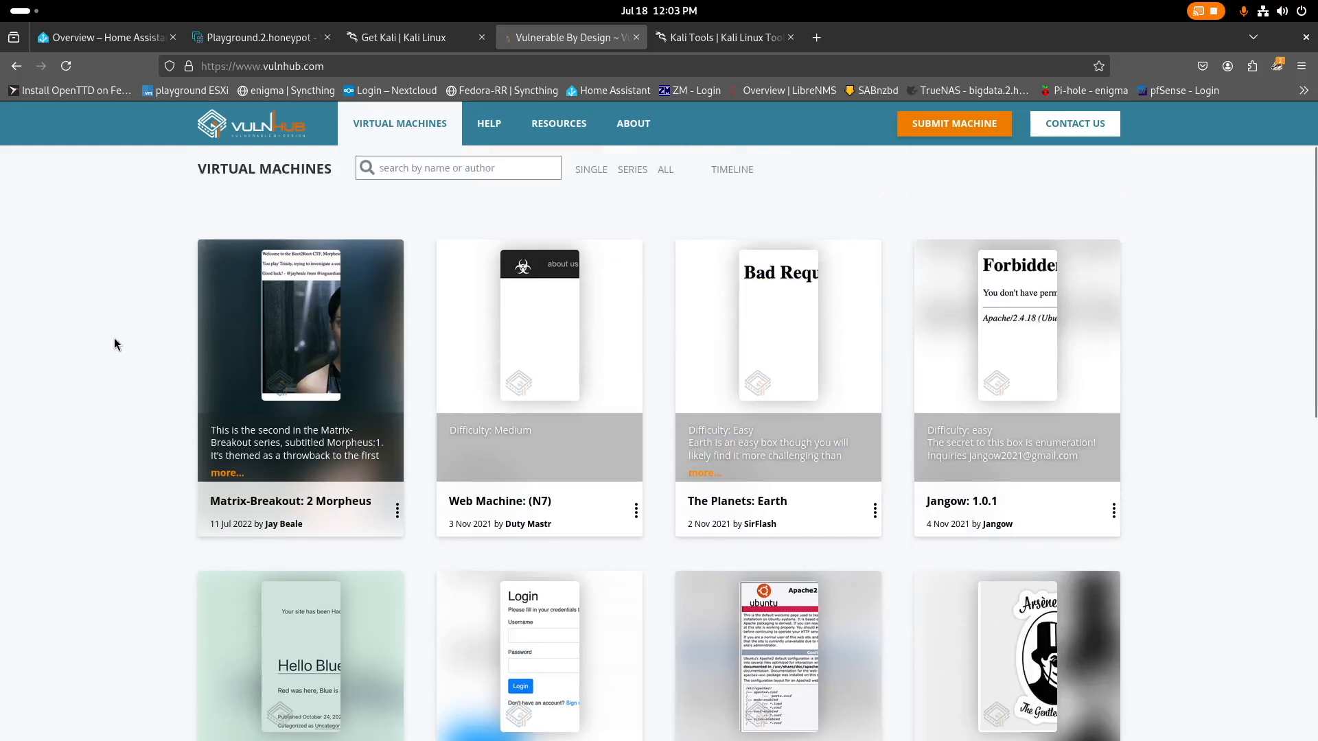
Open the Web Machine: (N7) entry from the VulnHub list.
click(458, 168)
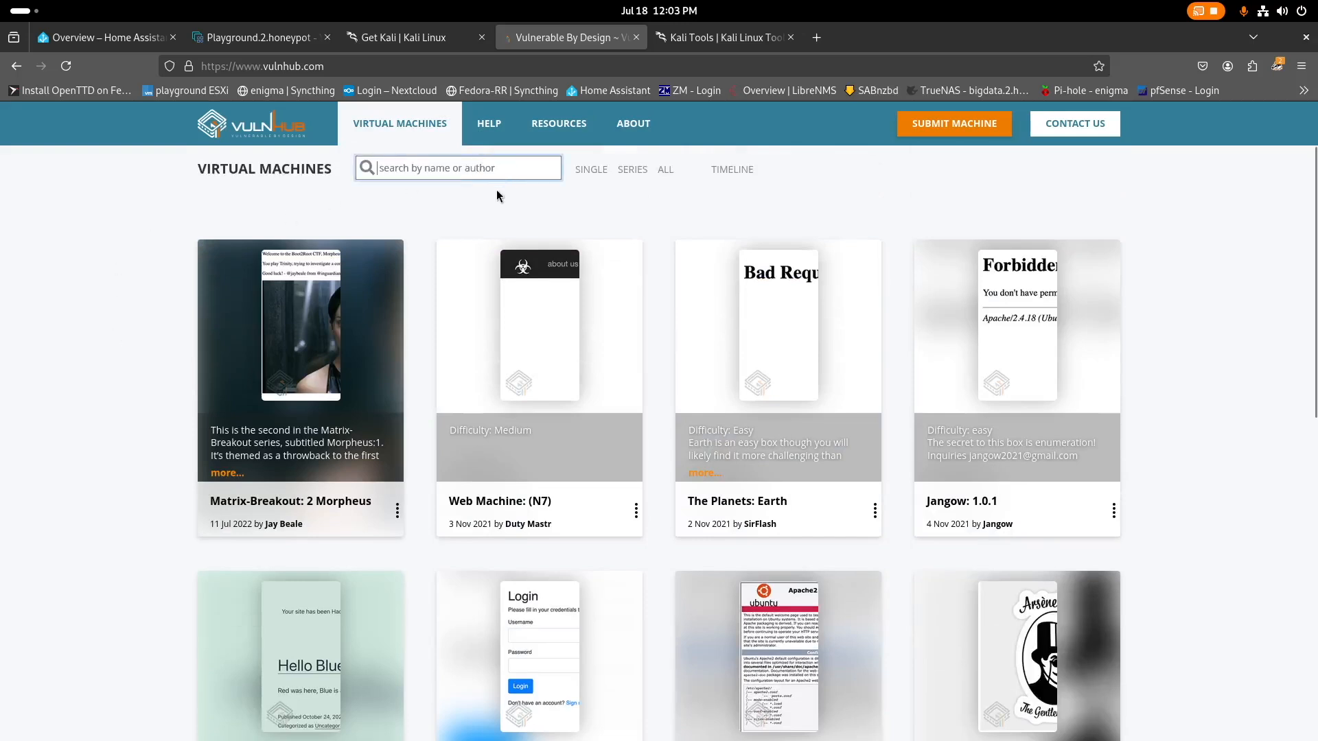
mouse_move(552, 515)
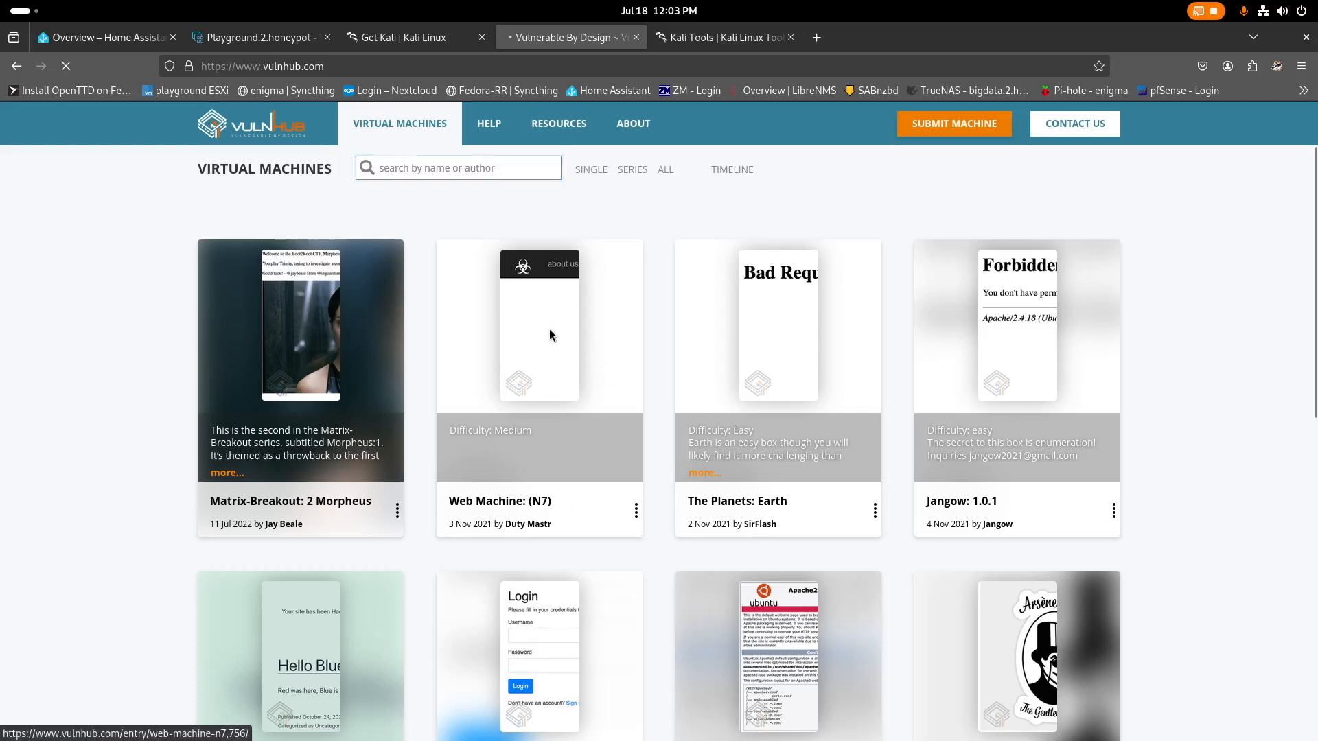
click(538, 501)
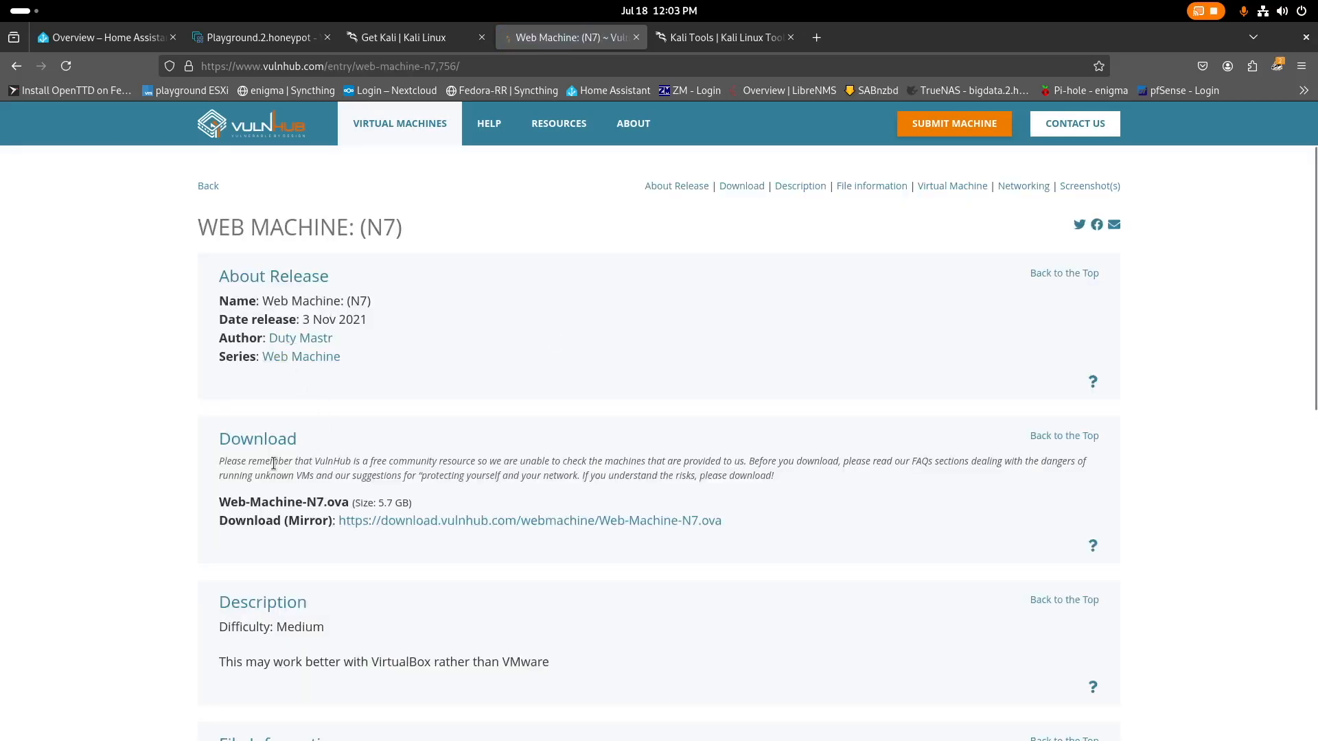
mouse_move(685, 458)
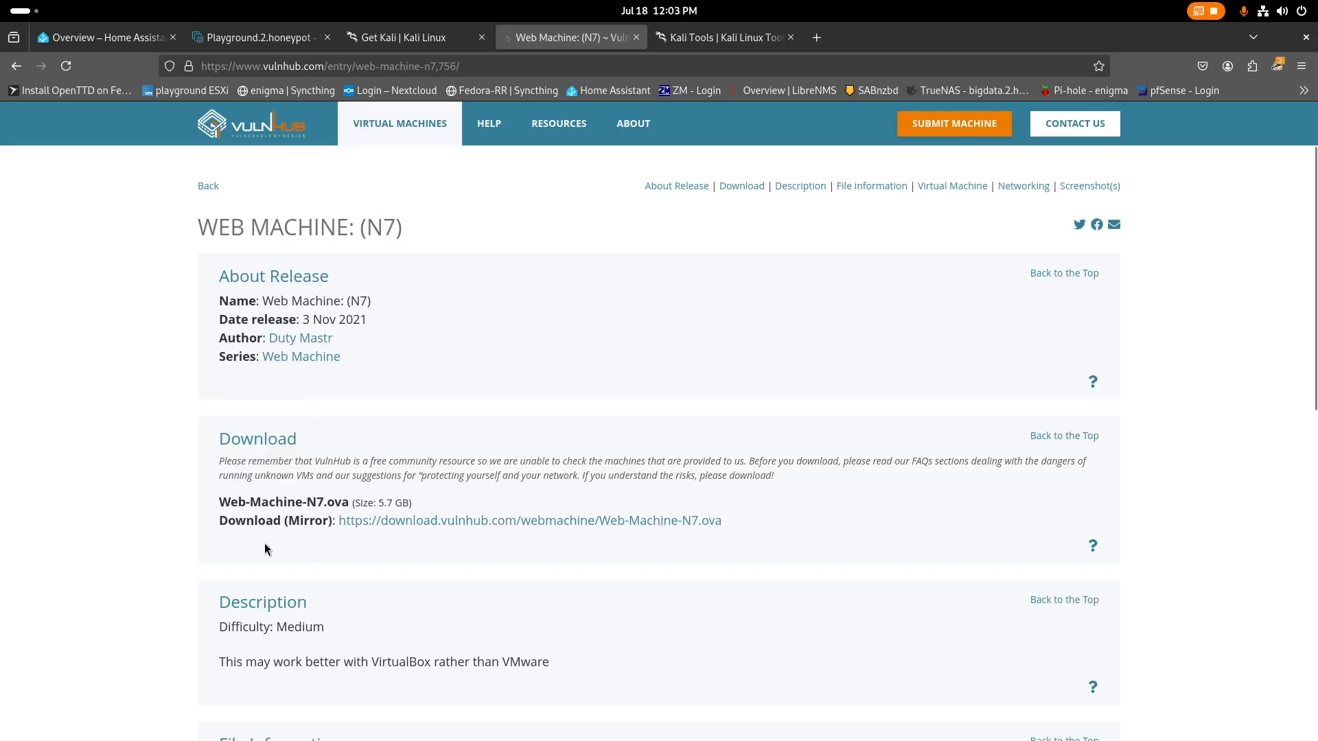
Scroll through the N7 description, highlighting 'VirtualBox' and 'VMware'.
scroll(down, 3)
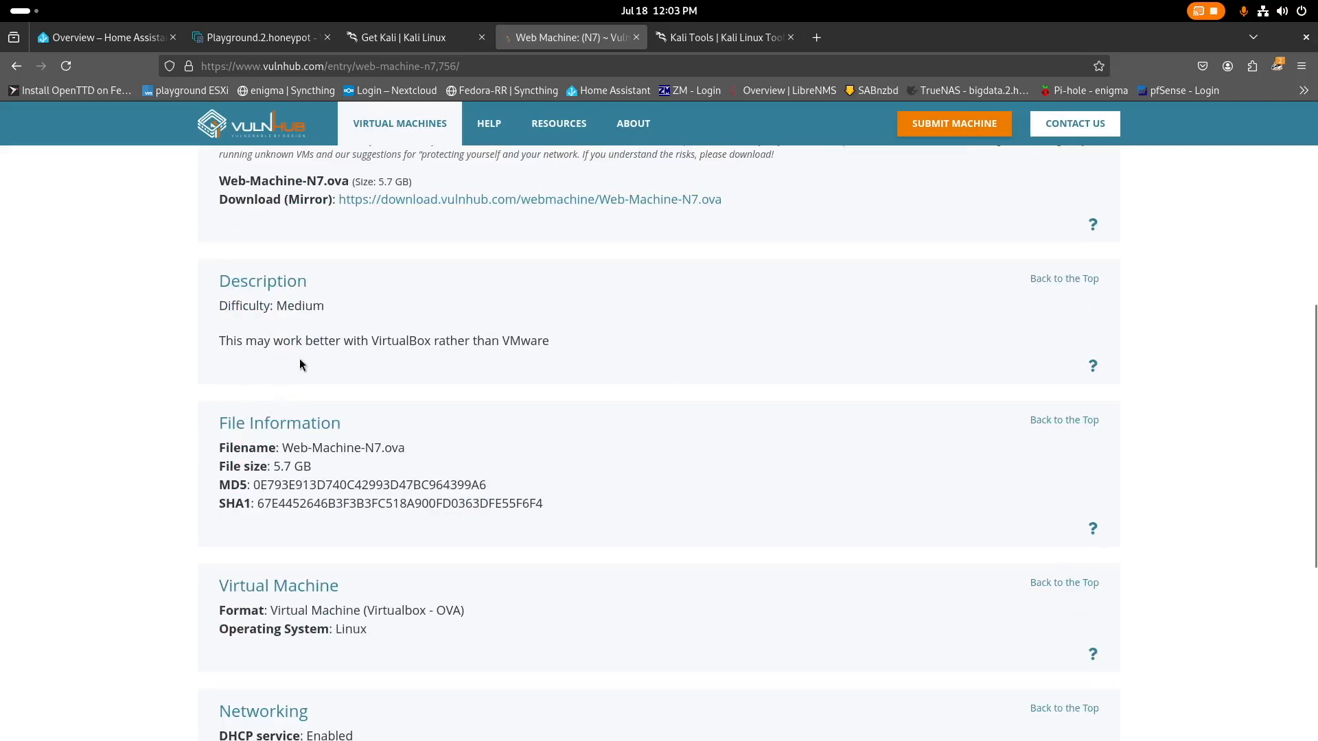
double_click(401, 340)
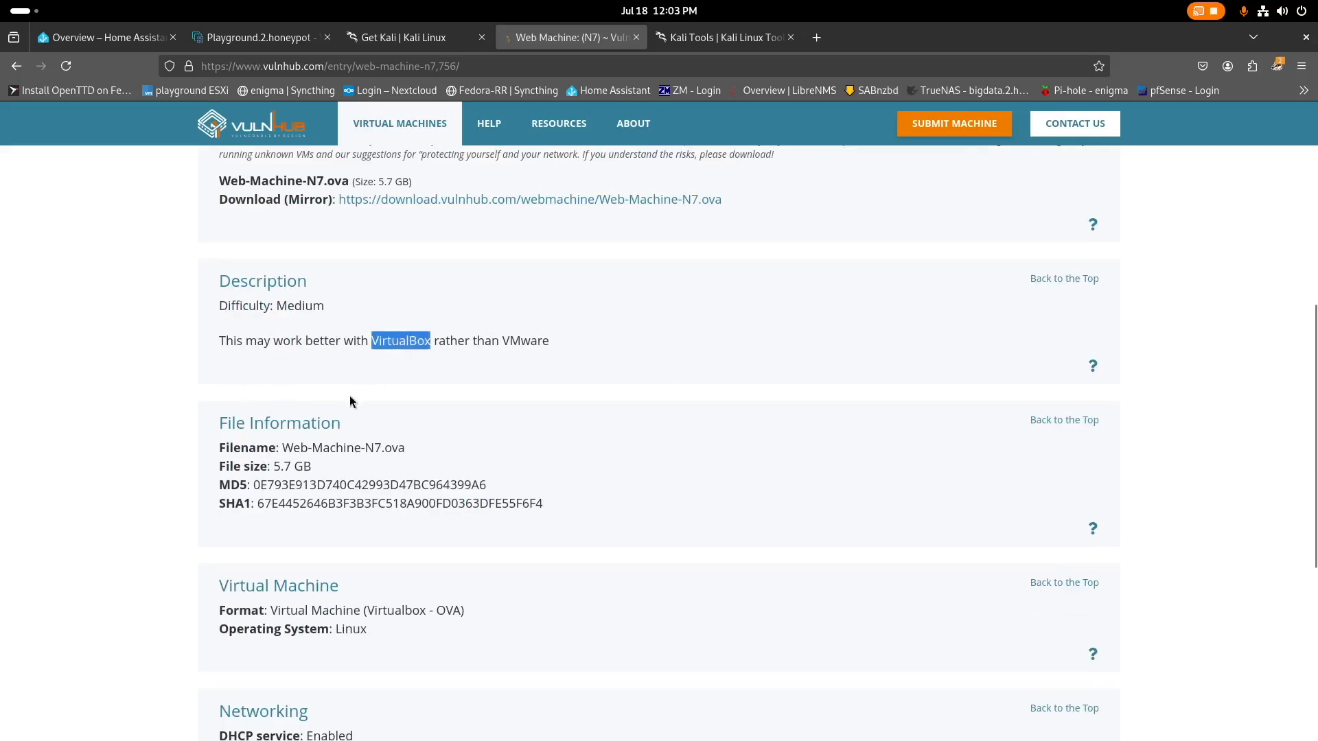
double_click(525, 341)
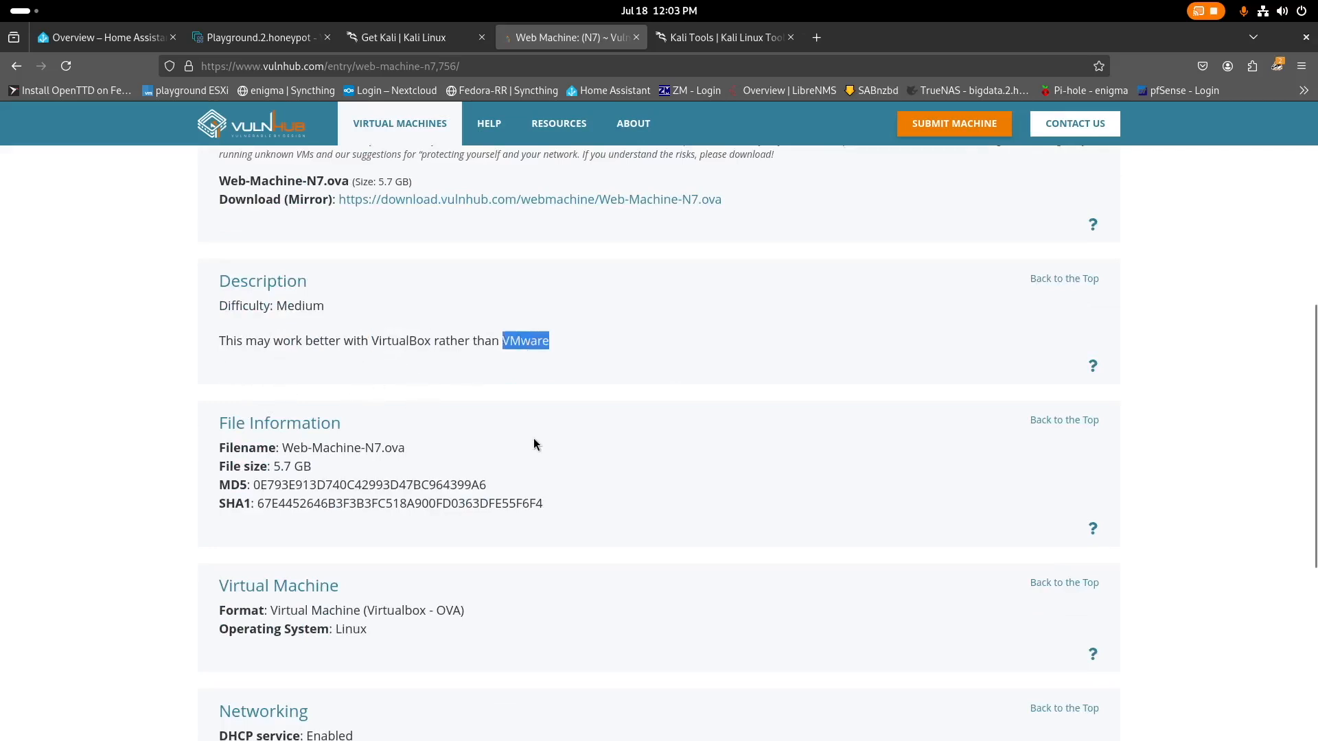
scroll(down, 3)
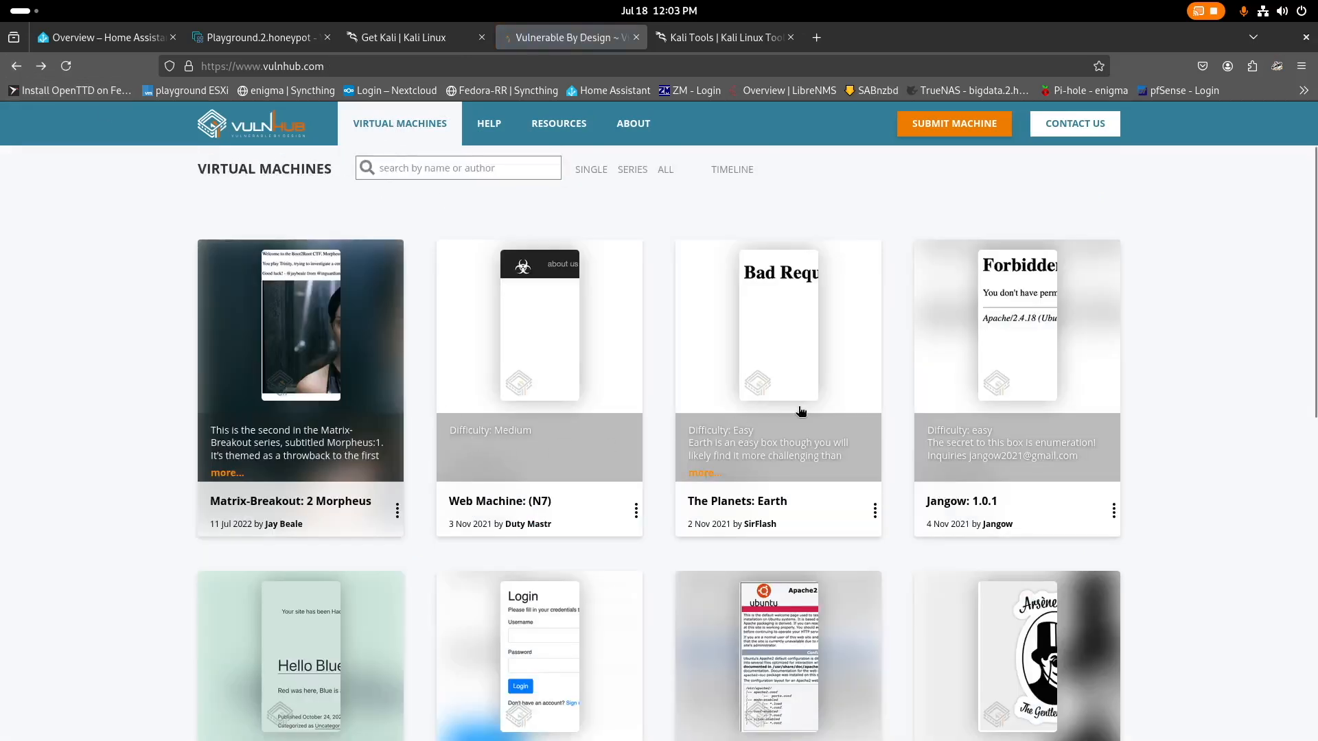
mouse_move(749, 449)
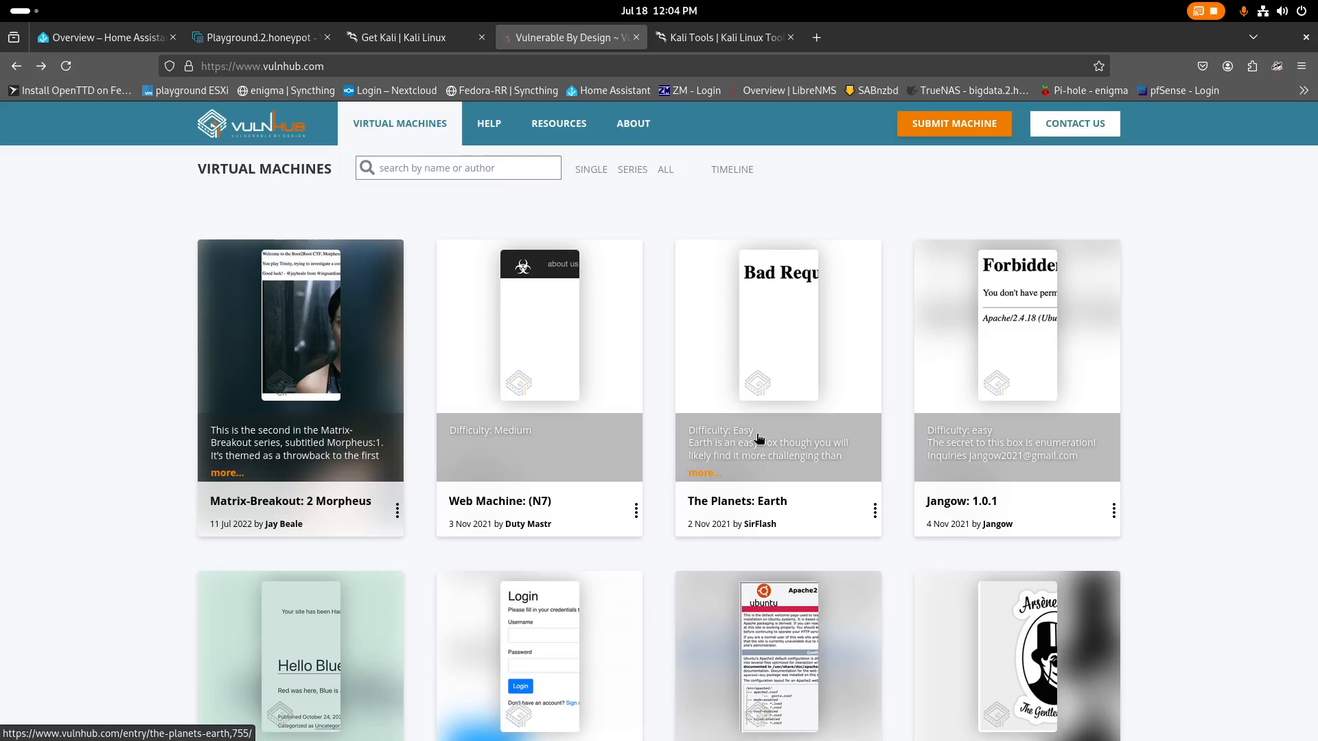
mouse_move(780, 409)
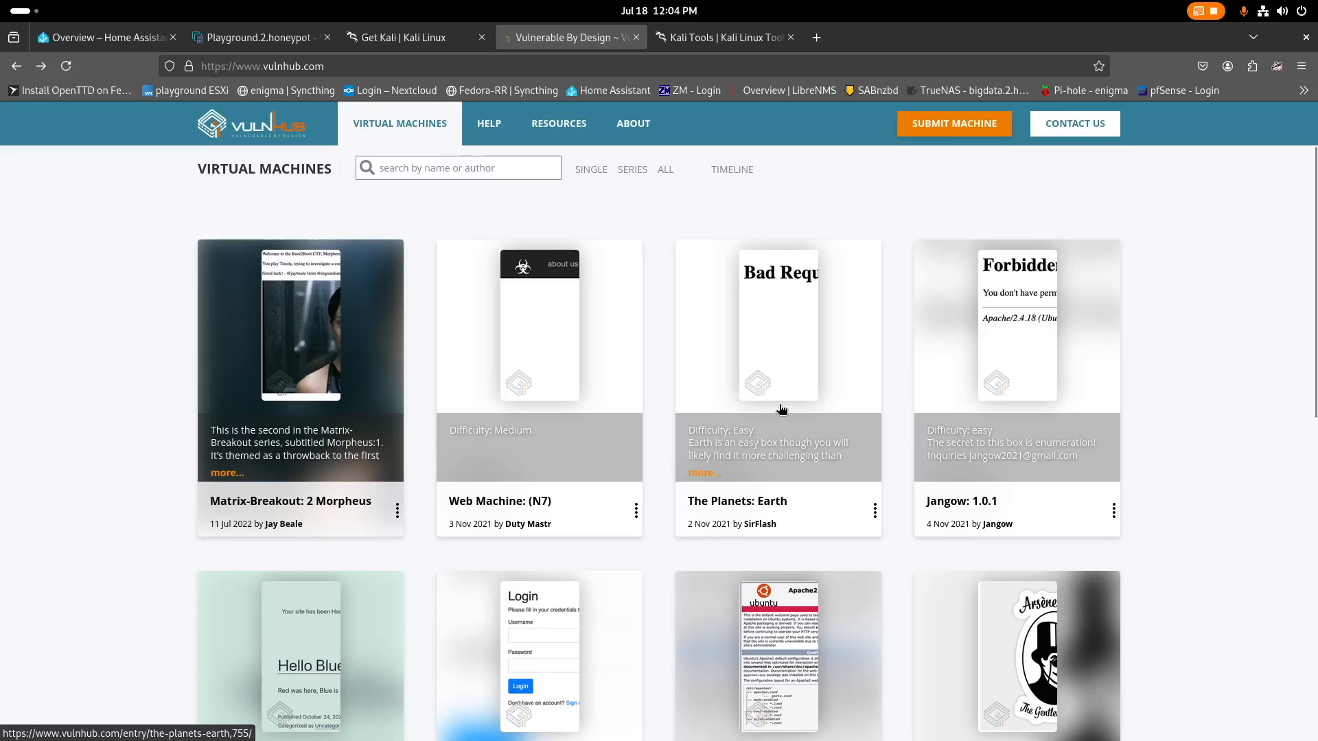
Return to the ESXi Host Client tab showing the Win10x64 desktop console.
click(256, 37)
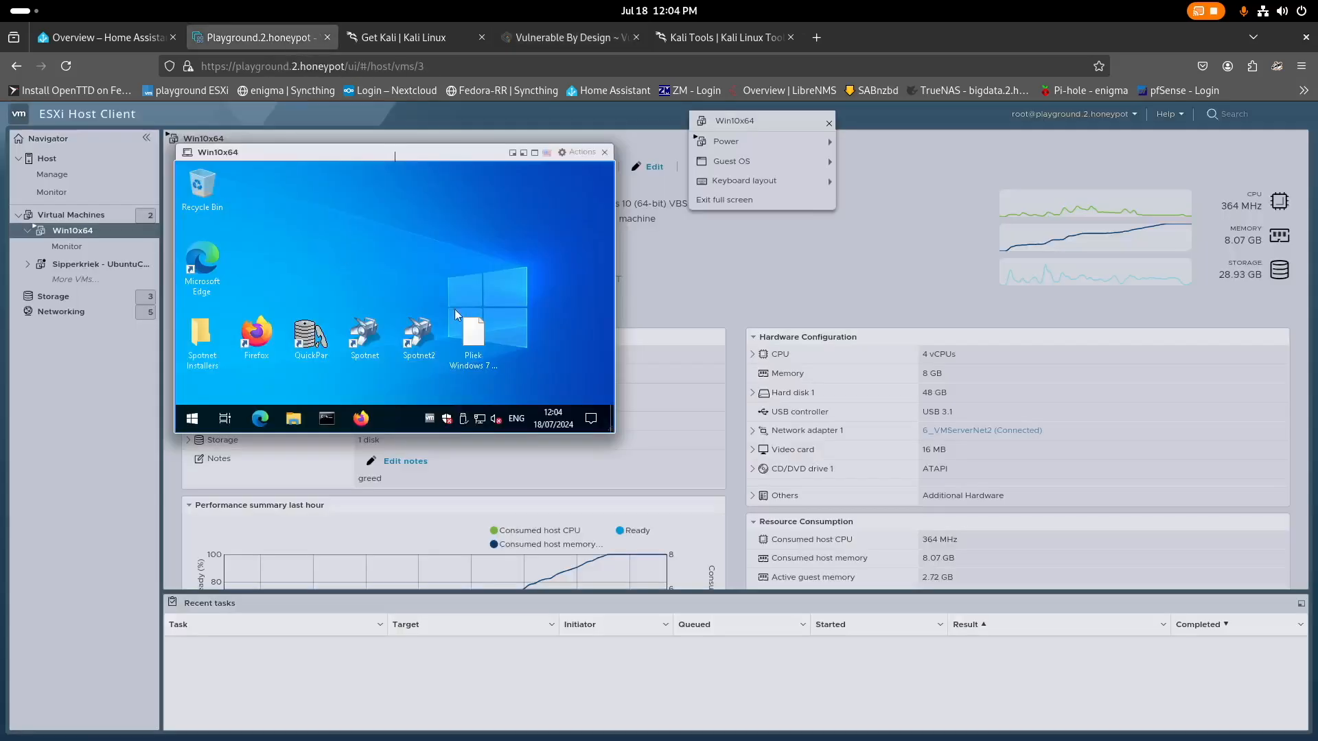
click(723, 37)
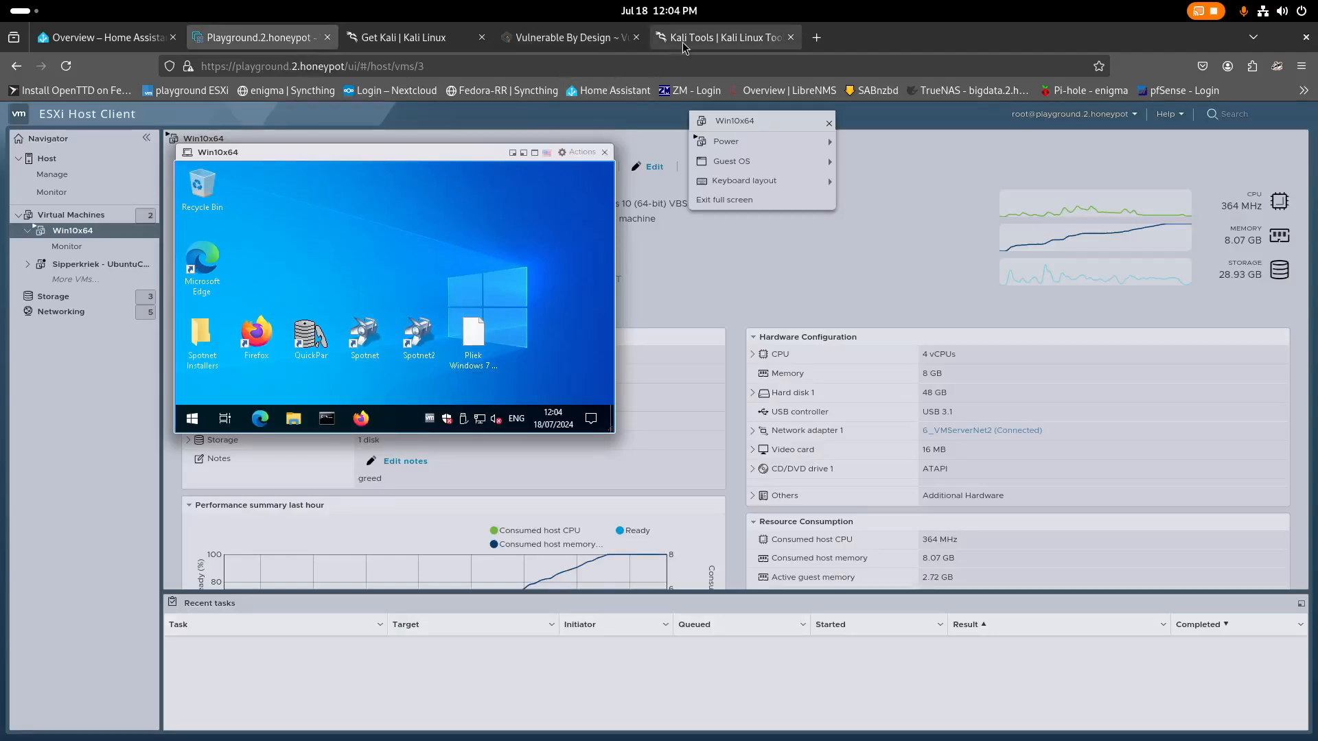
Return to the Kali Tools page and scroll through its tool catalogue.
click(725, 37)
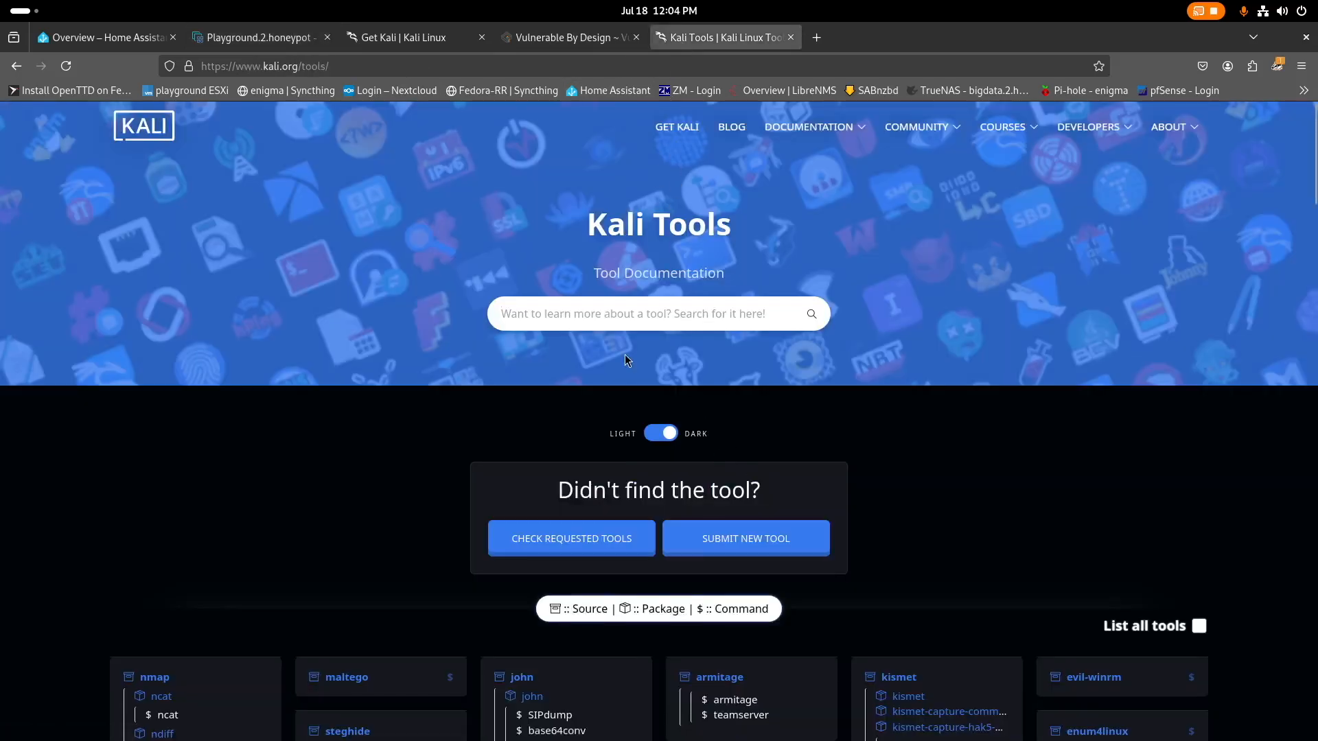
scroll(down, 3)
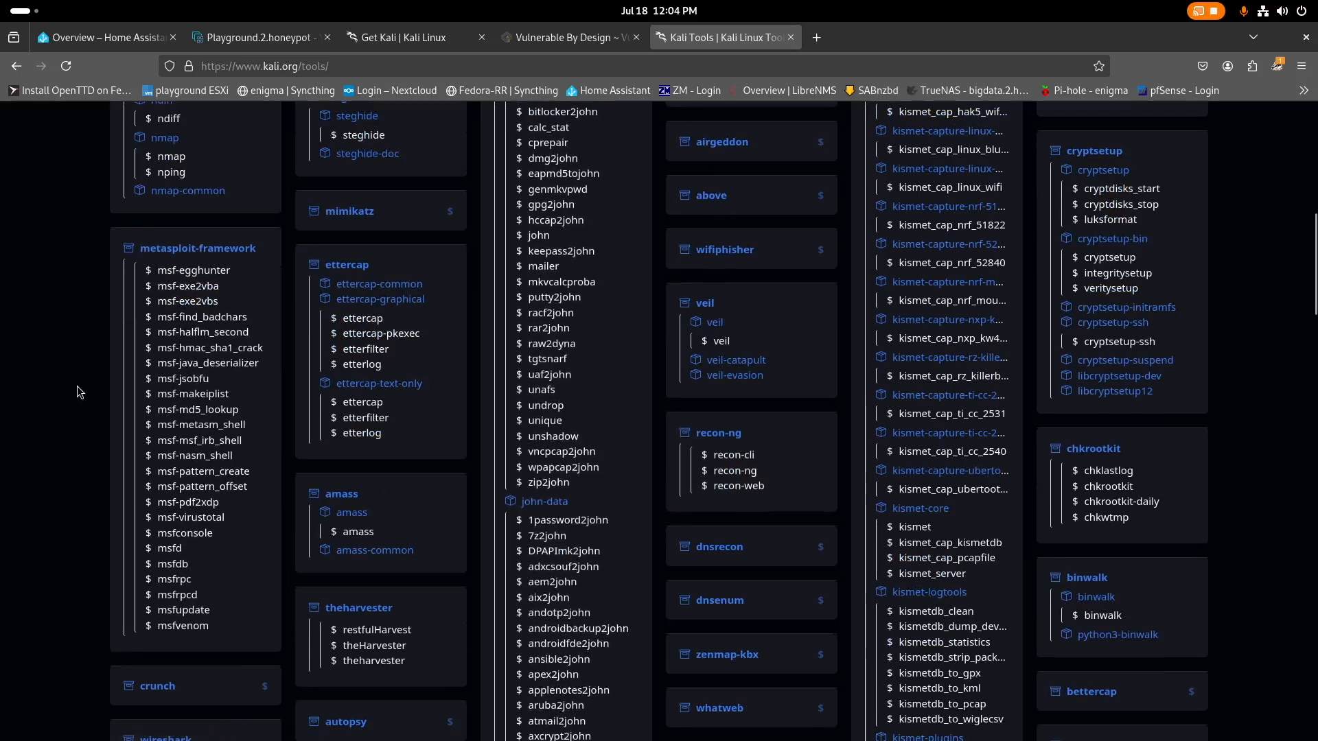
mouse_move(69, 411)
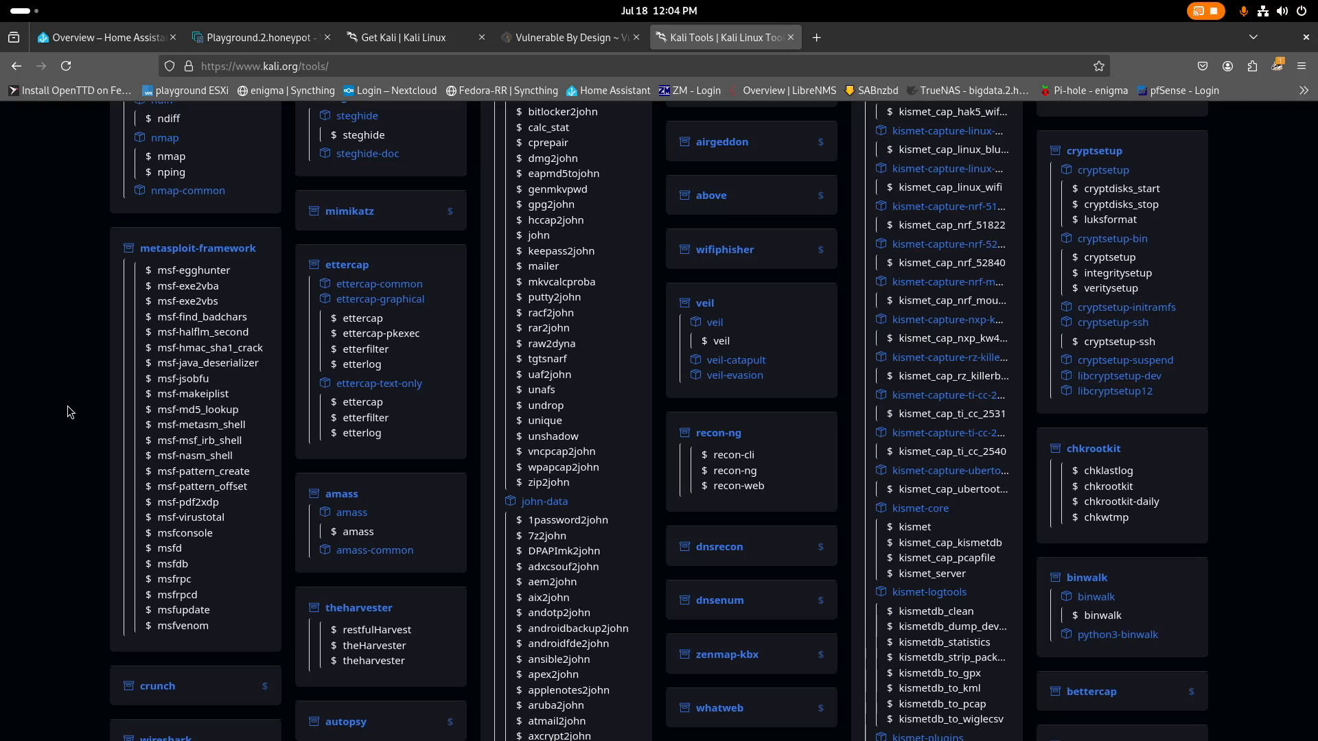
mouse_move(550, 89)
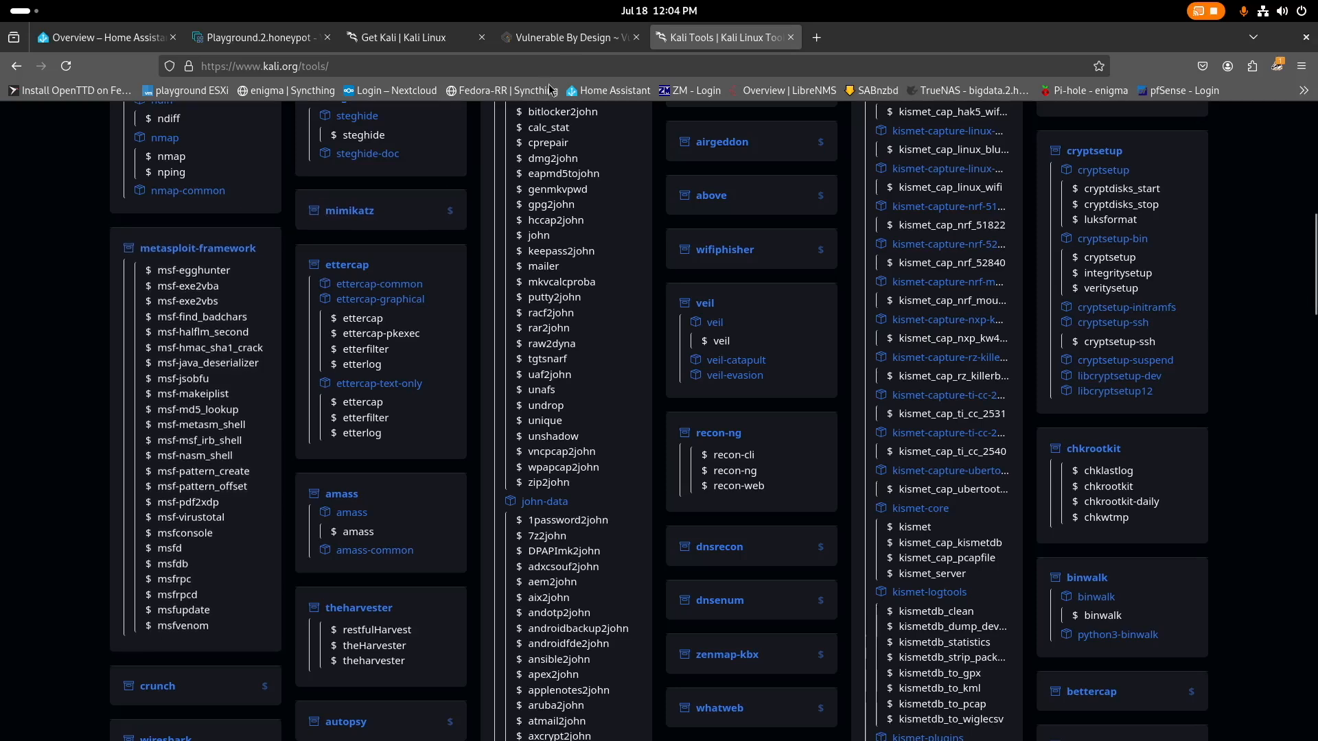
Scroll the VulnHub machine list, glance at Get Kali, then return to the Win10x64 console.
click(563, 37)
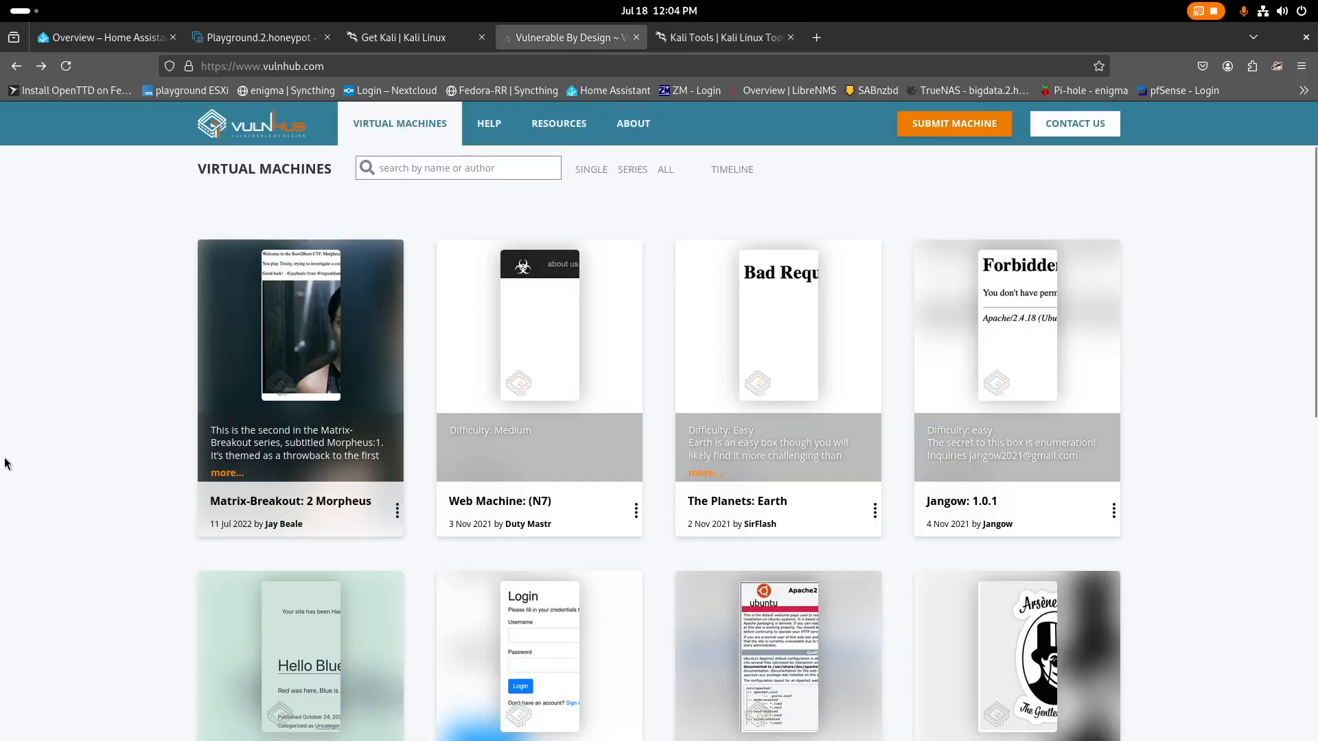
scroll(down, 3)
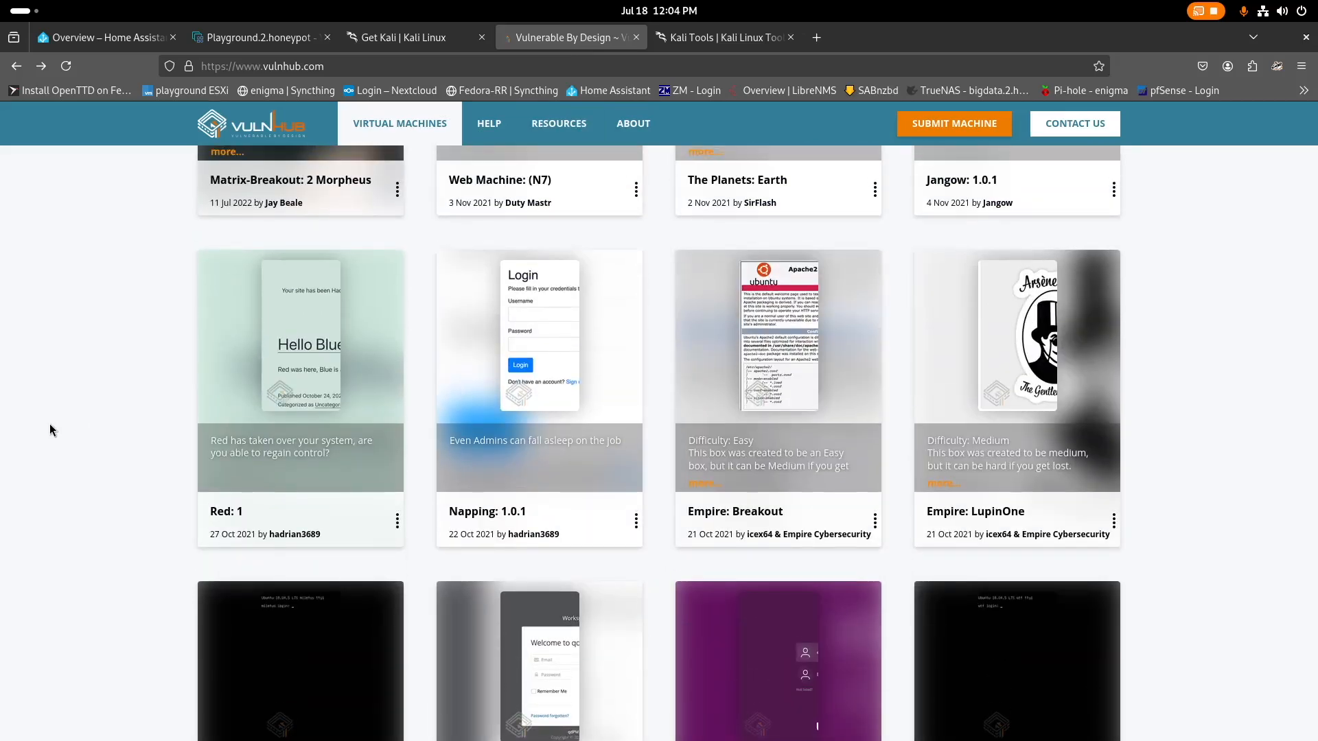
click(395, 37)
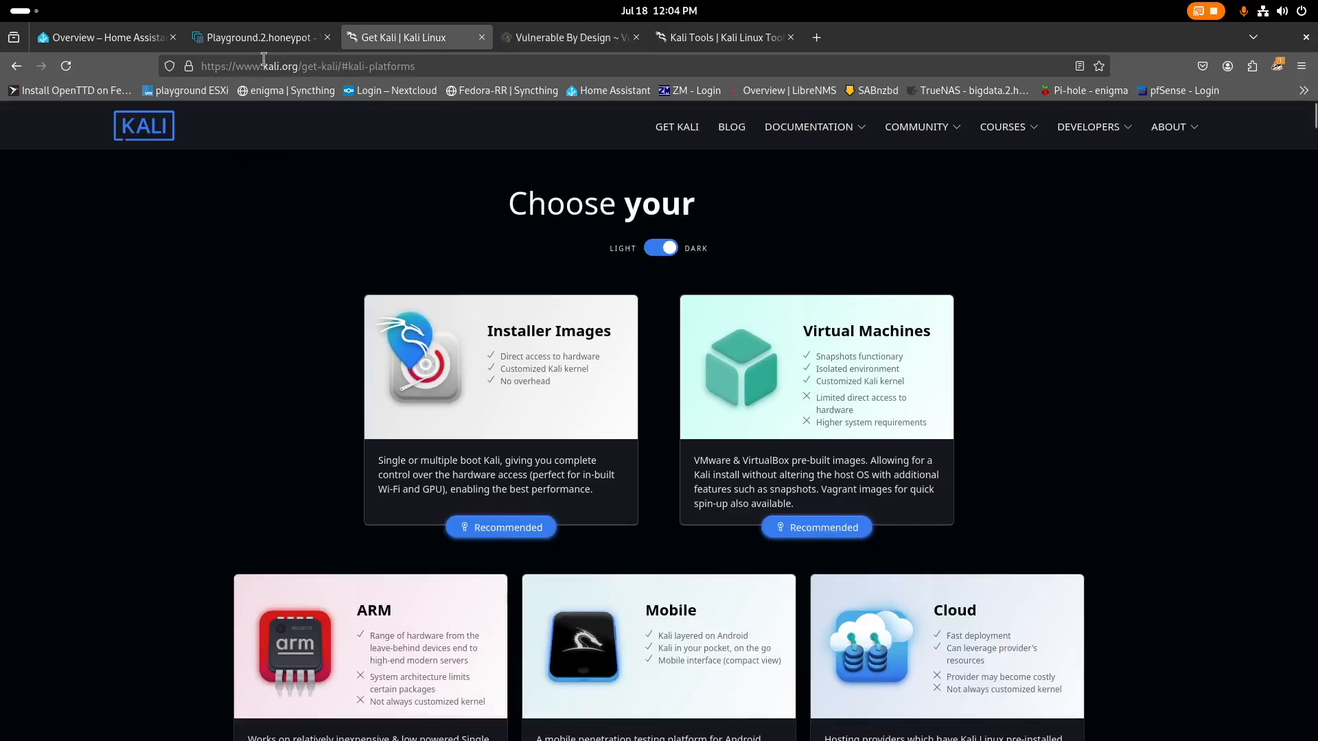
click(256, 37)
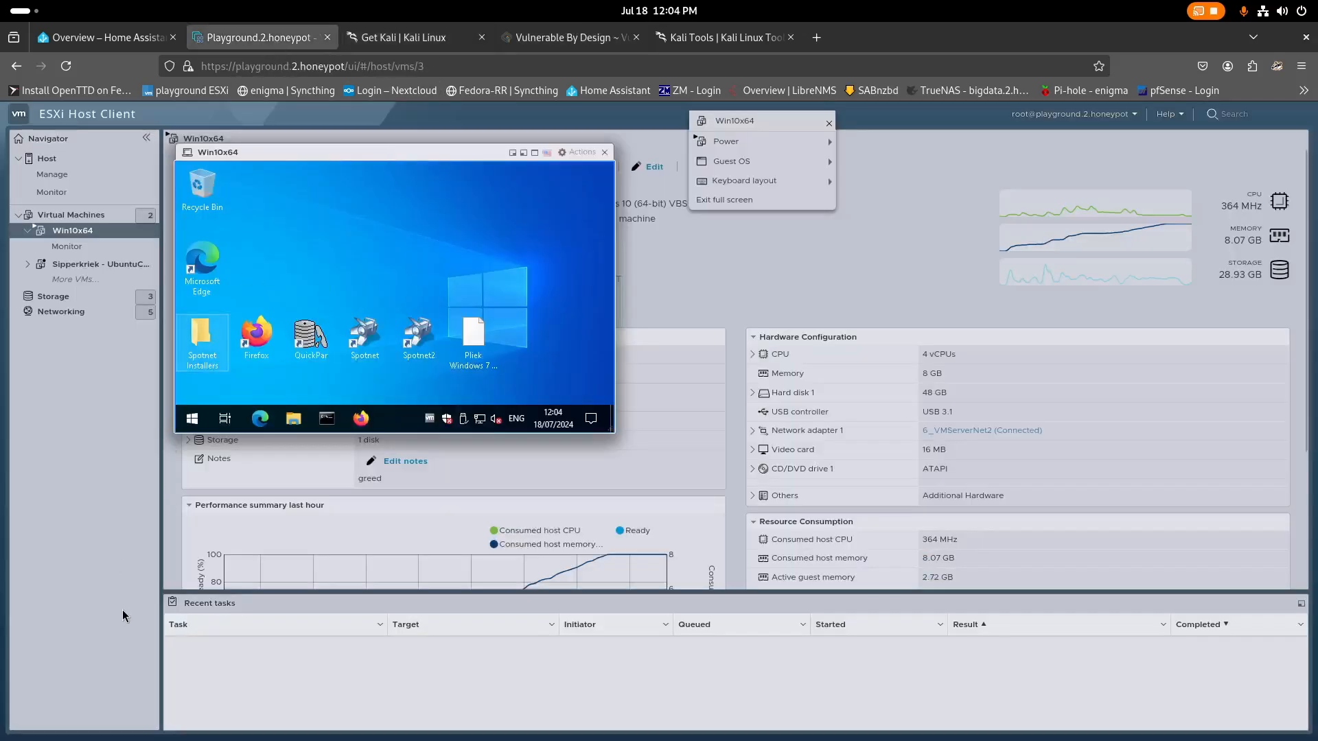
mouse_move(202, 336)
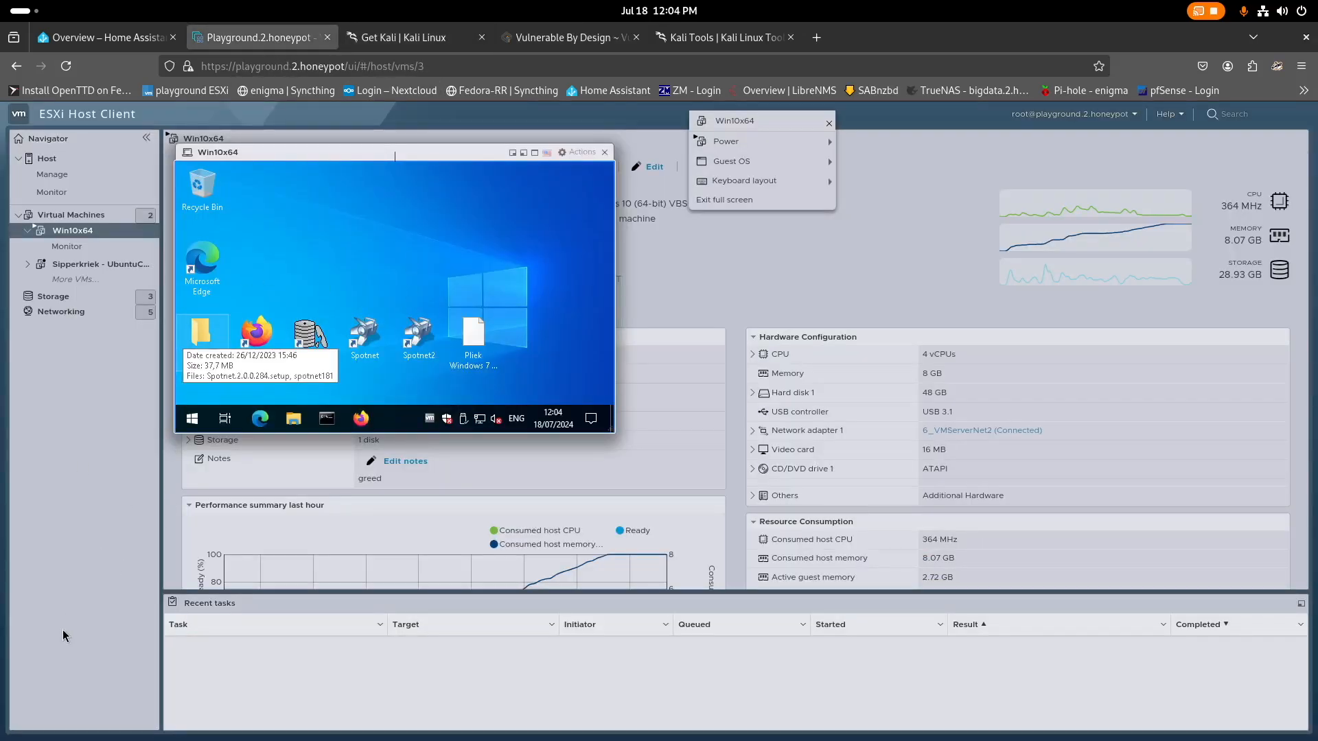